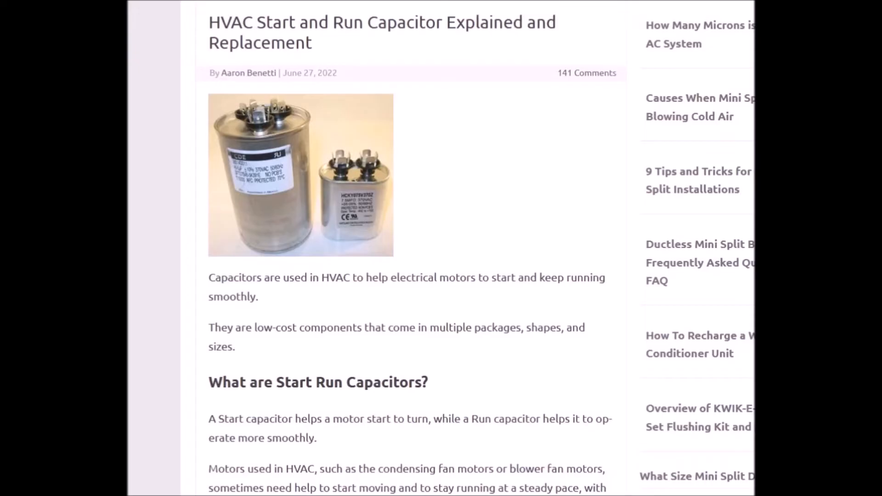
scroll("down", 3)
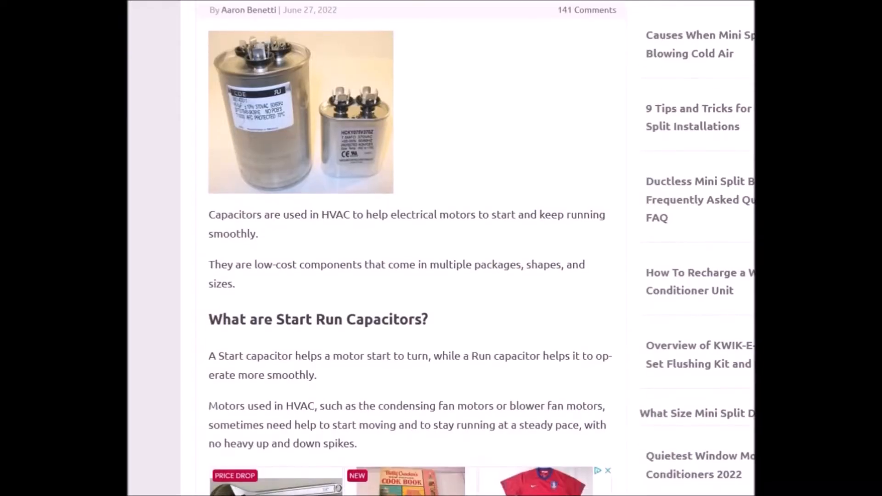
scroll("down", 3)
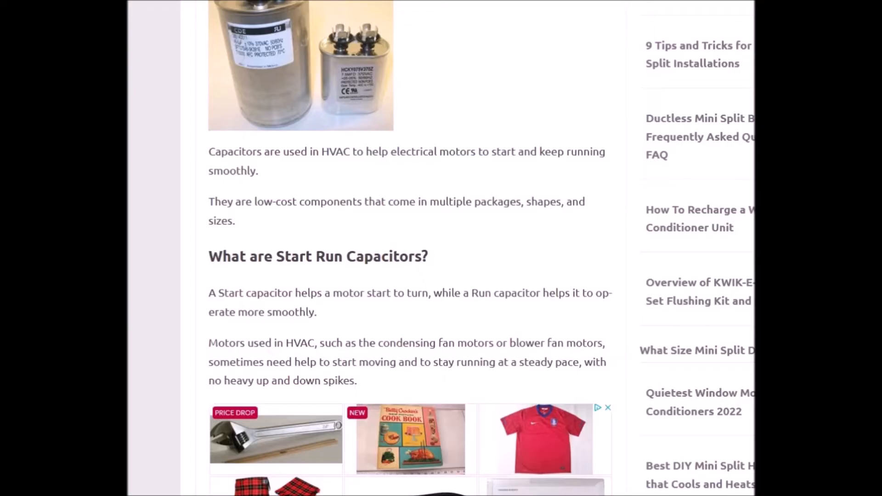
scroll("up", 3)
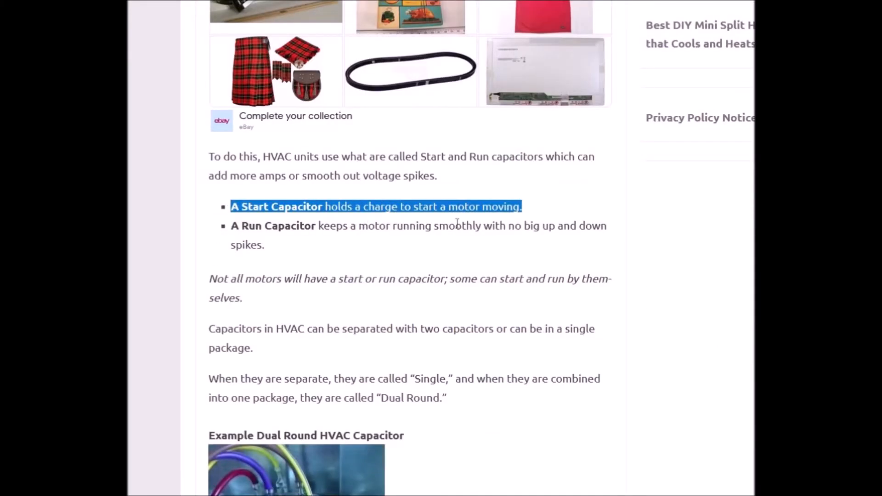
mouse_move(262, 231)
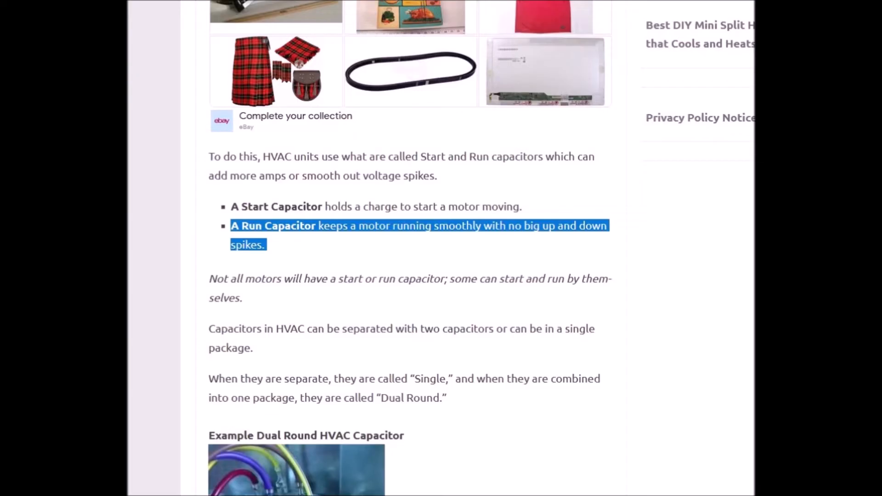
scroll("down", 3)
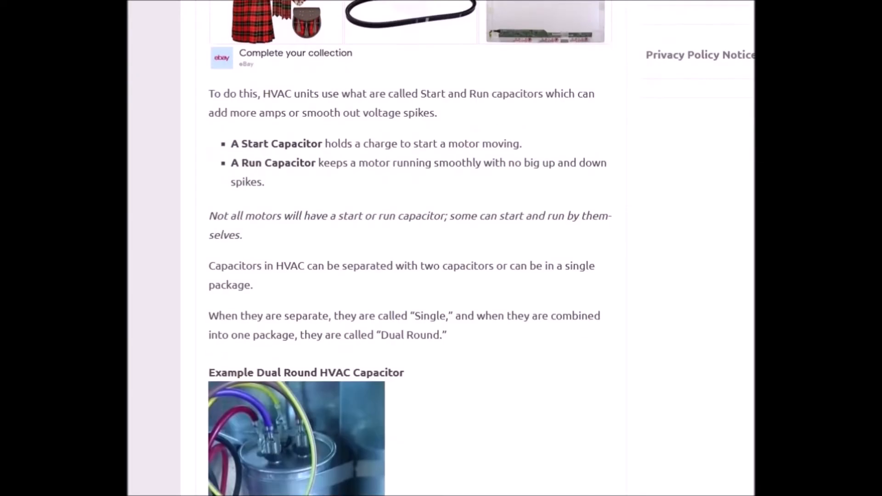
scroll("down", 3)
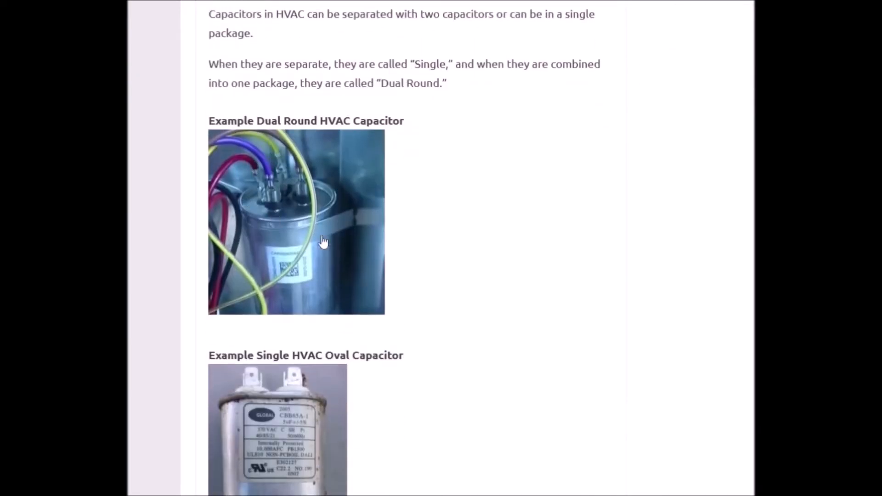
mouse_move(261, 209)
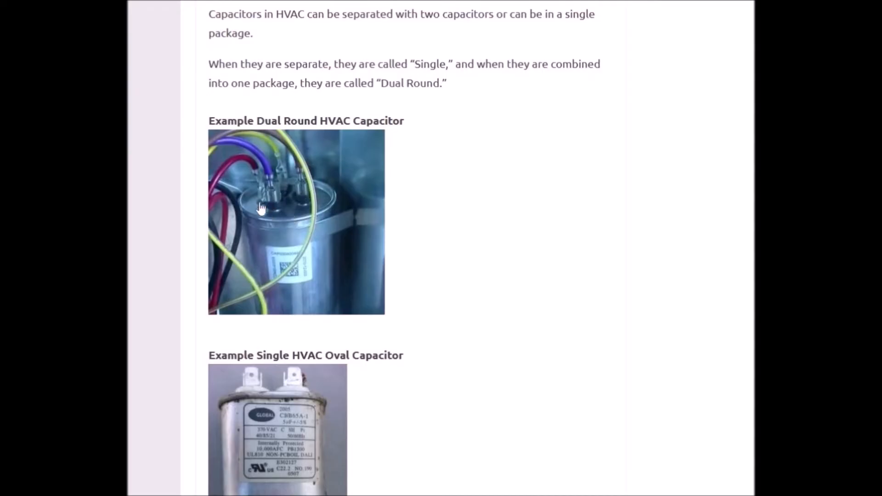
mouse_move(298, 195)
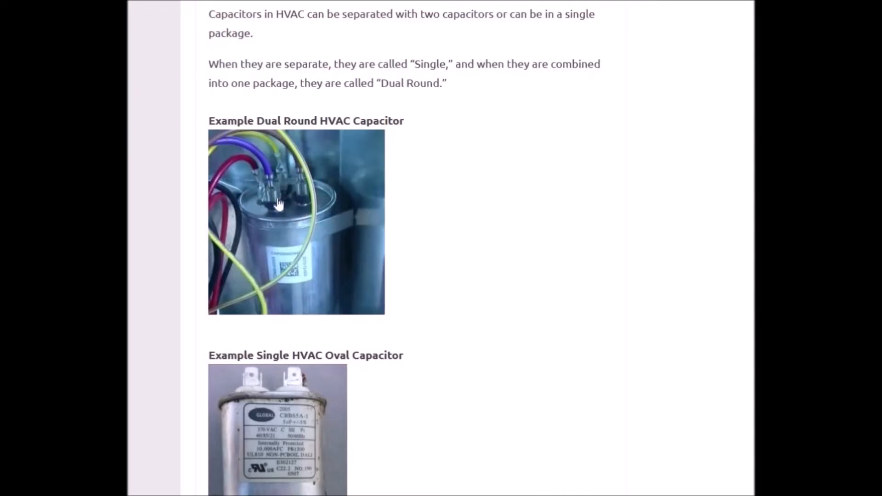
mouse_move(292, 221)
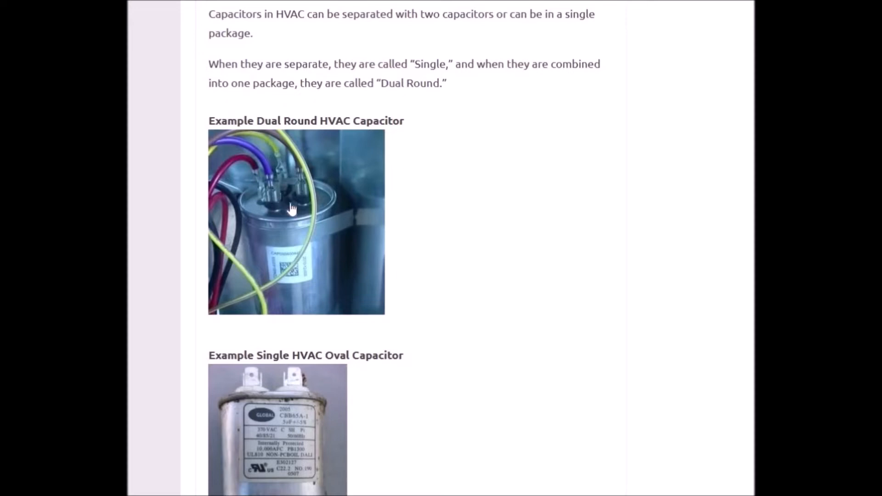
mouse_move(310, 206)
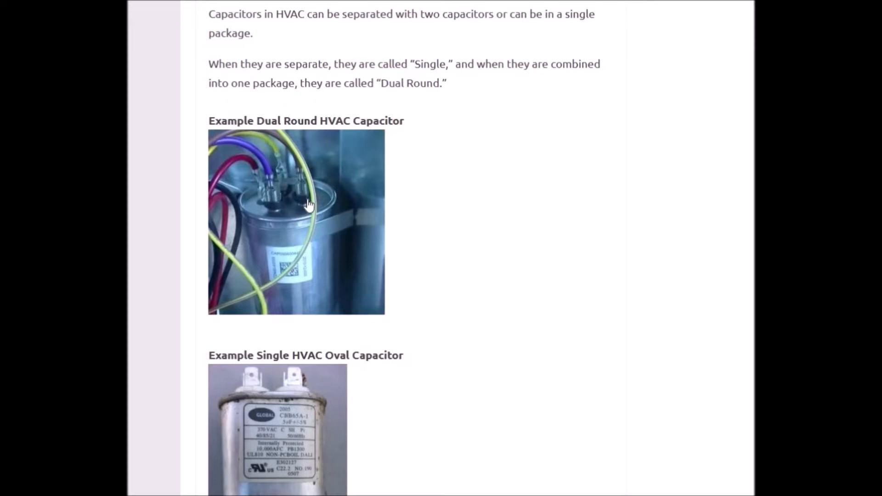
mouse_move(307, 185)
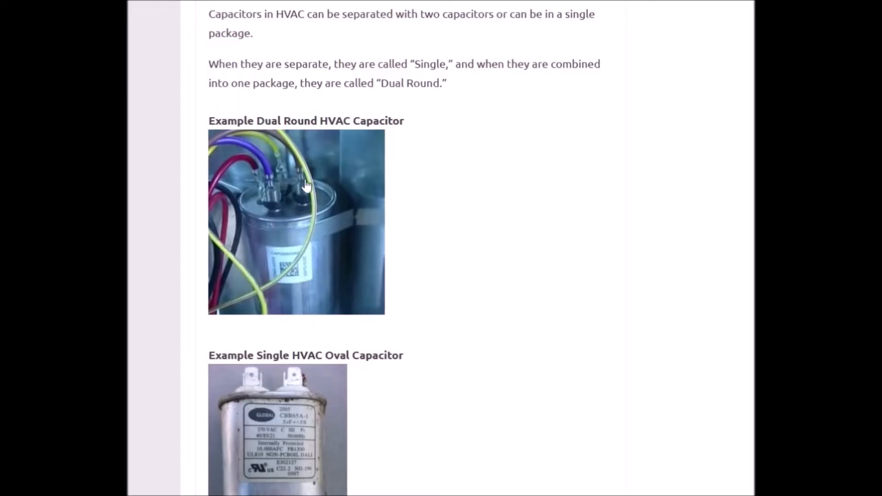
mouse_move(298, 185)
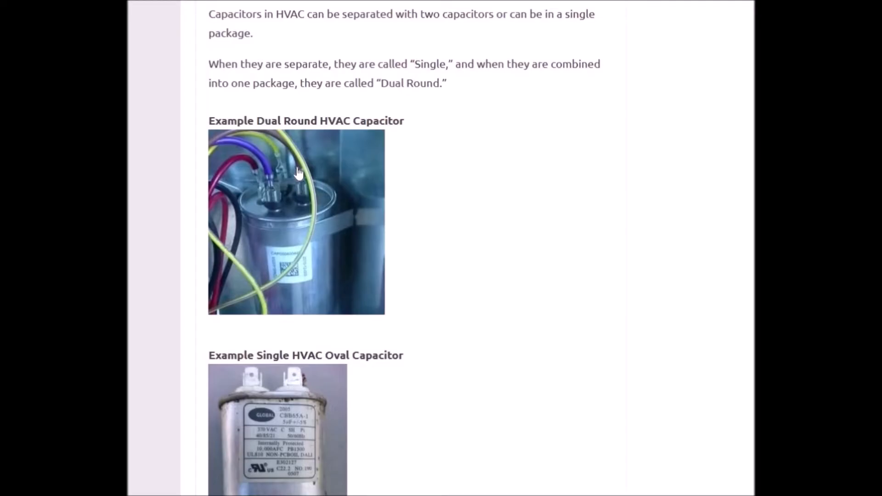
mouse_move(504, 265)
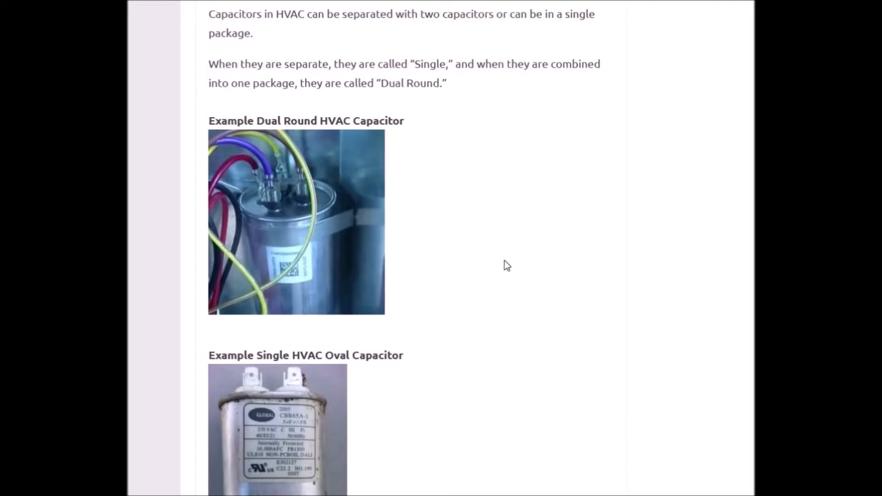
mouse_move(579, 296)
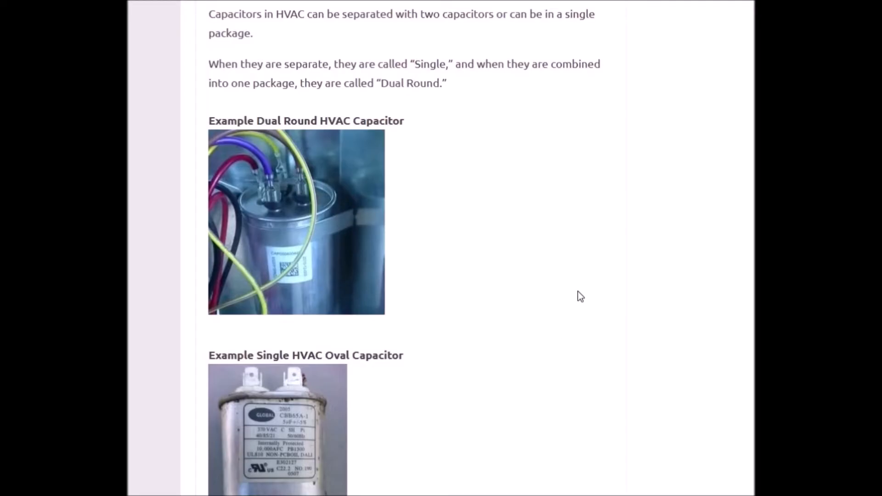
mouse_move(576, 291)
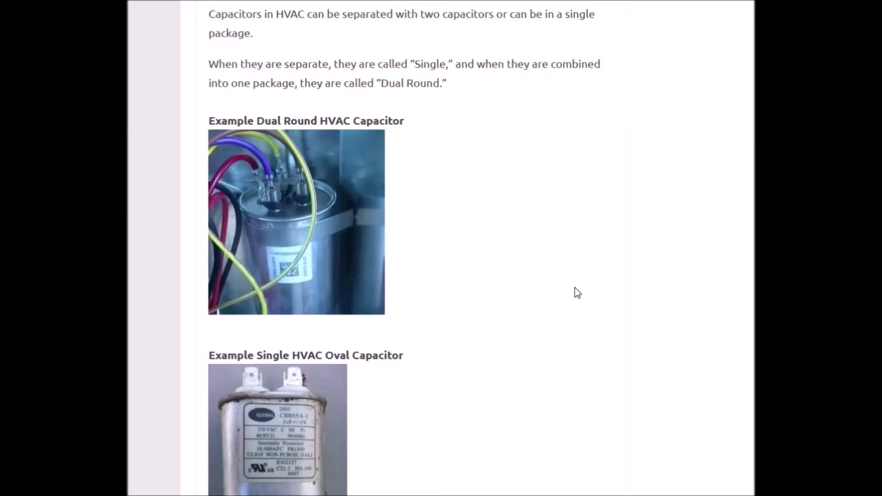
scroll("down", 3)
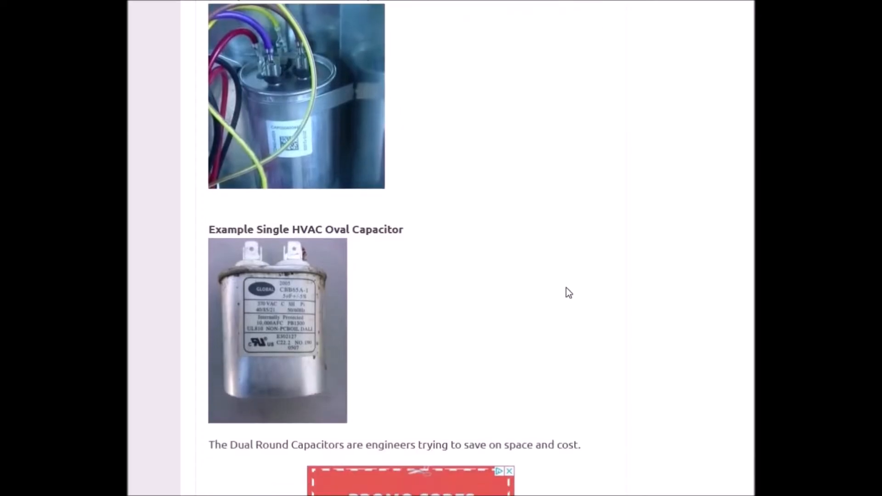
mouse_move(301, 303)
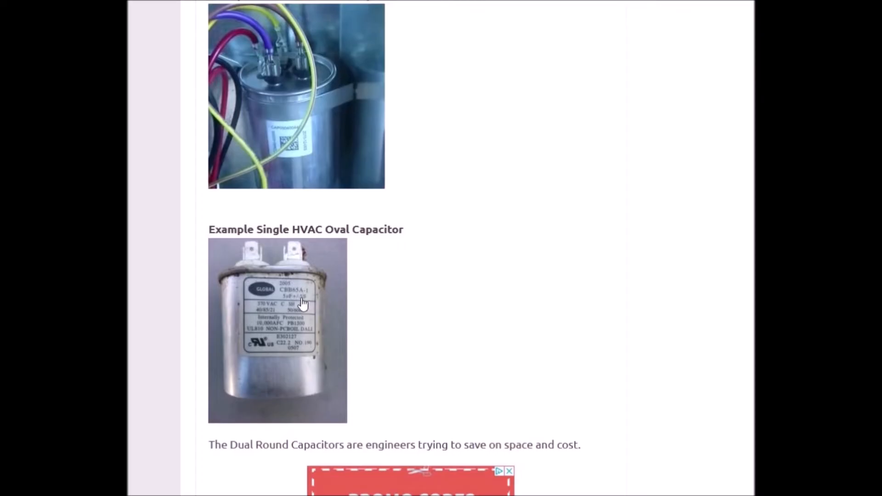
mouse_move(517, 251)
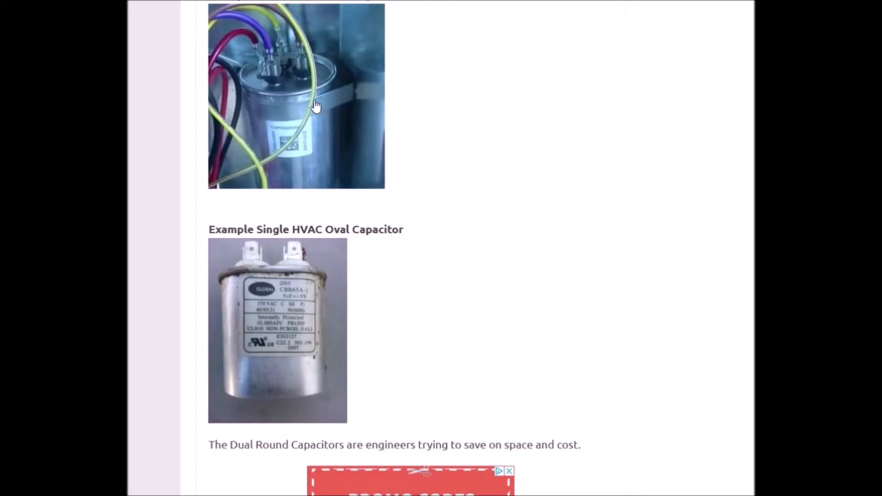
mouse_move(530, 199)
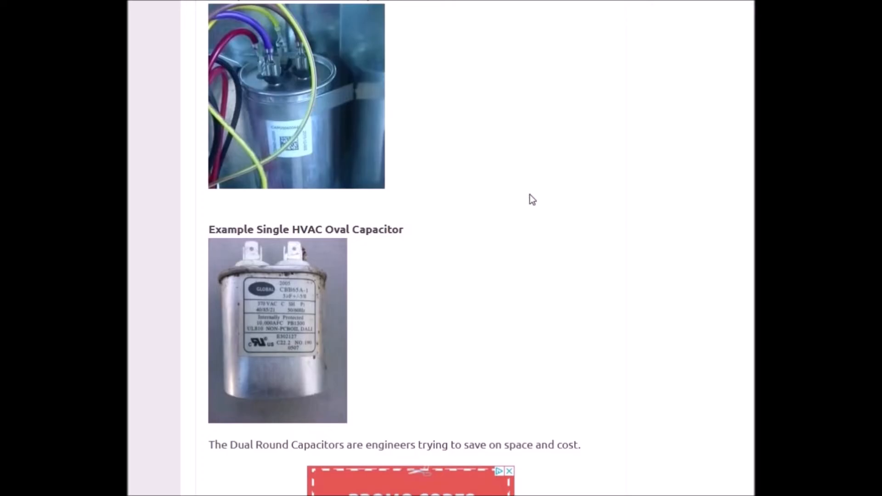
mouse_move(504, 204)
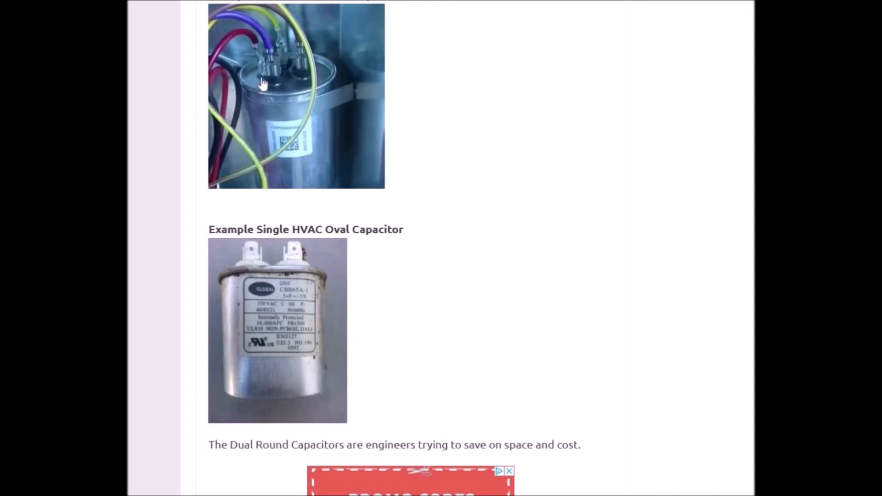
mouse_move(533, 338)
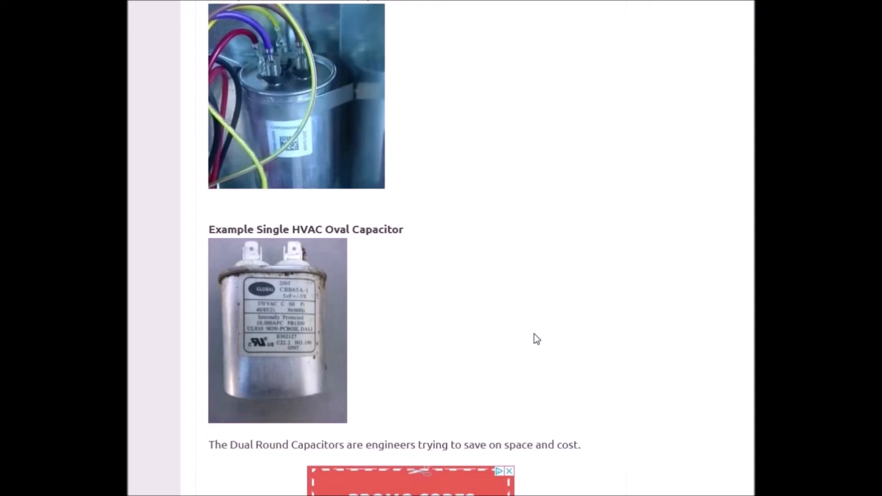
mouse_move(533, 337)
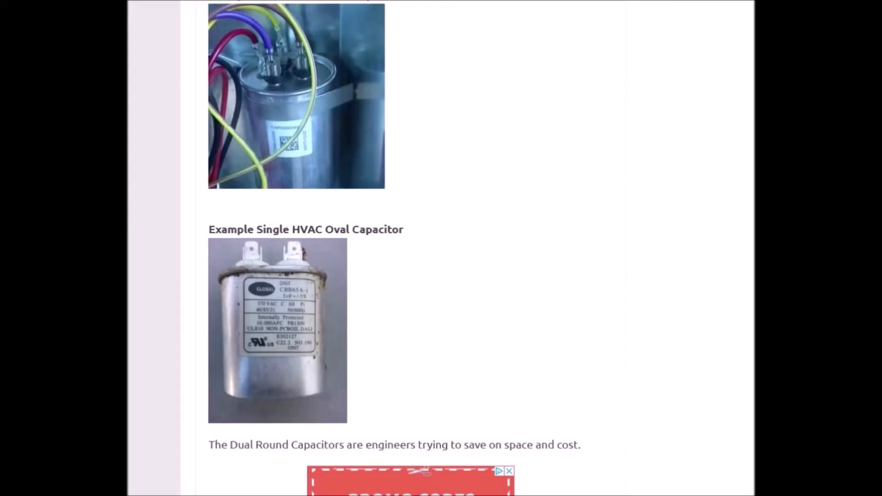
scroll("down", 3)
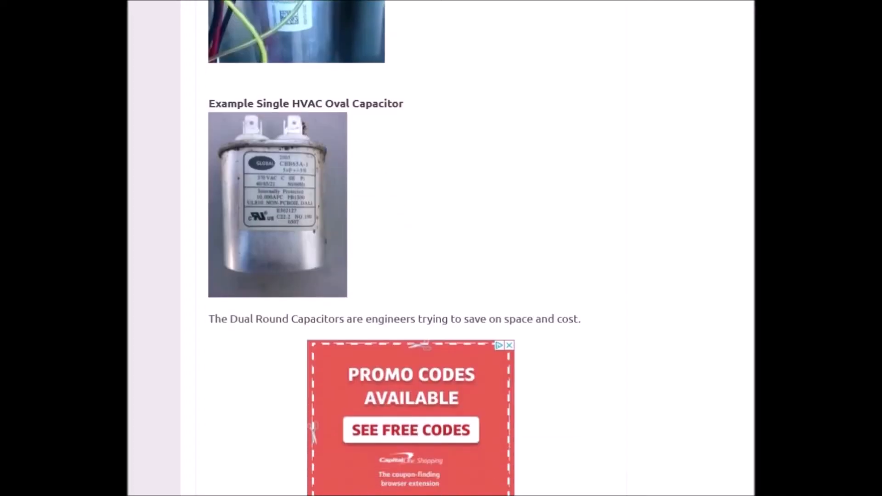
scroll("down", 3)
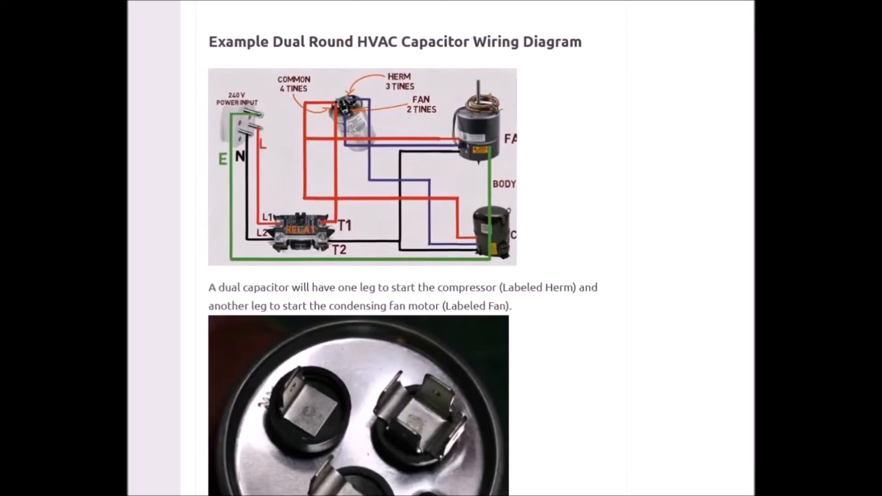
scroll("down", 3)
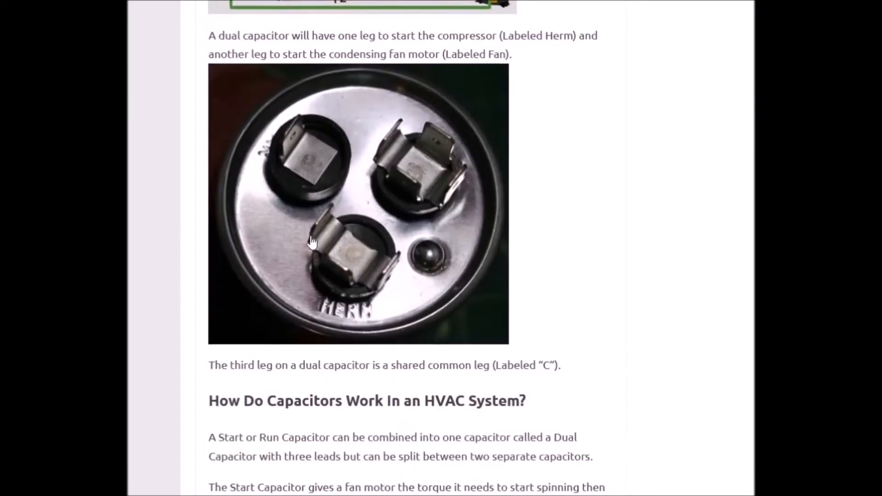
mouse_move(360, 302)
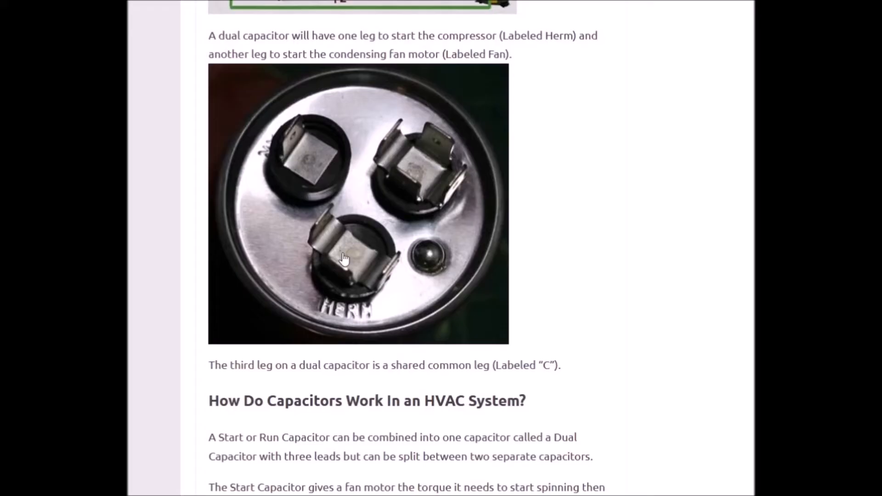
mouse_move(268, 156)
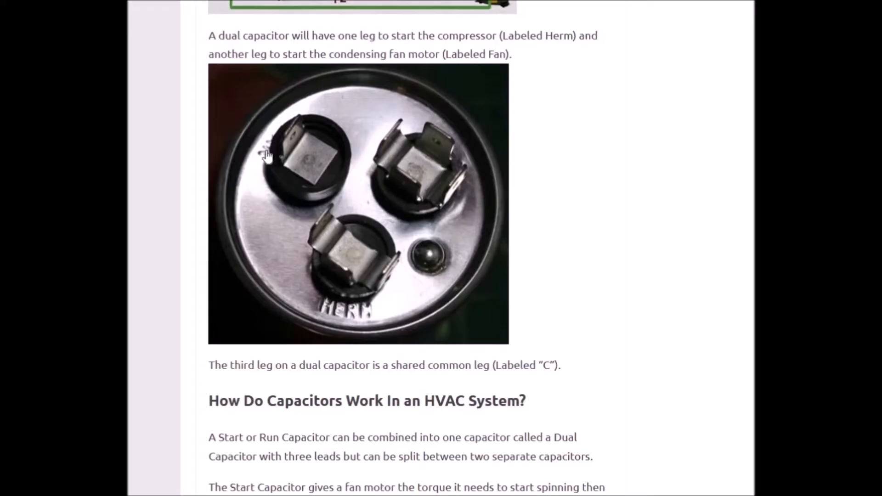
mouse_move(420, 219)
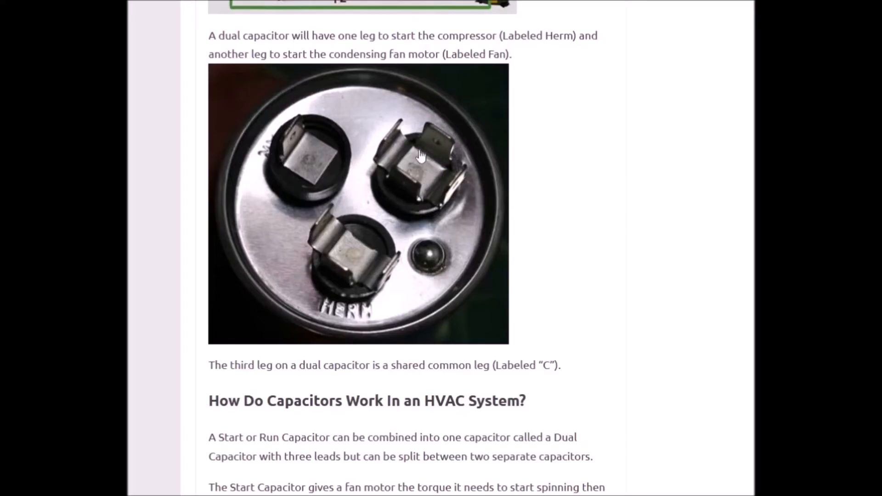
mouse_move(430, 164)
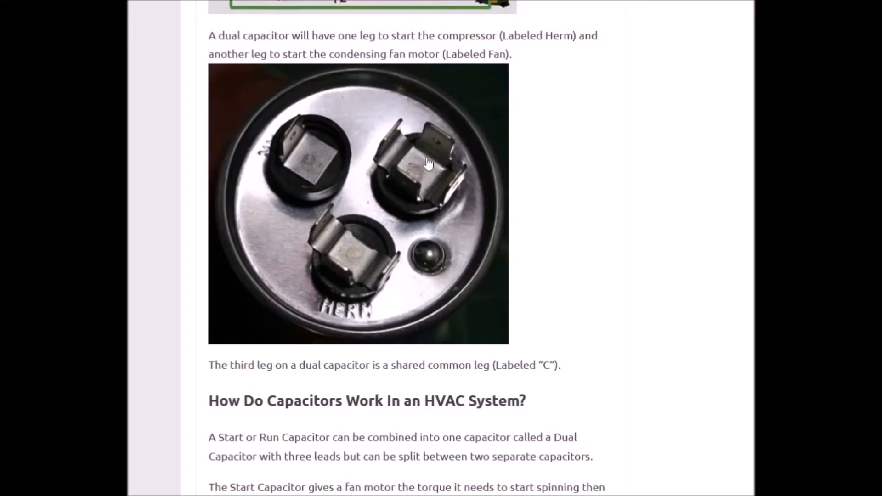
mouse_move(362, 169)
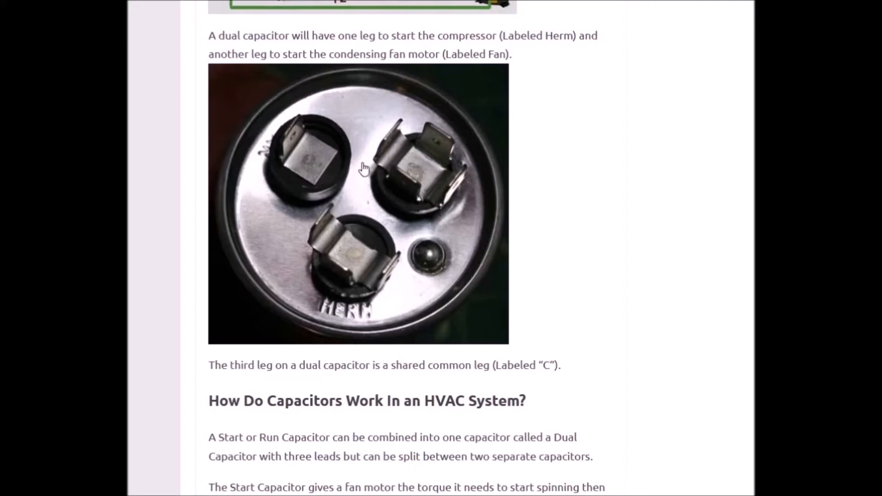
mouse_move(409, 161)
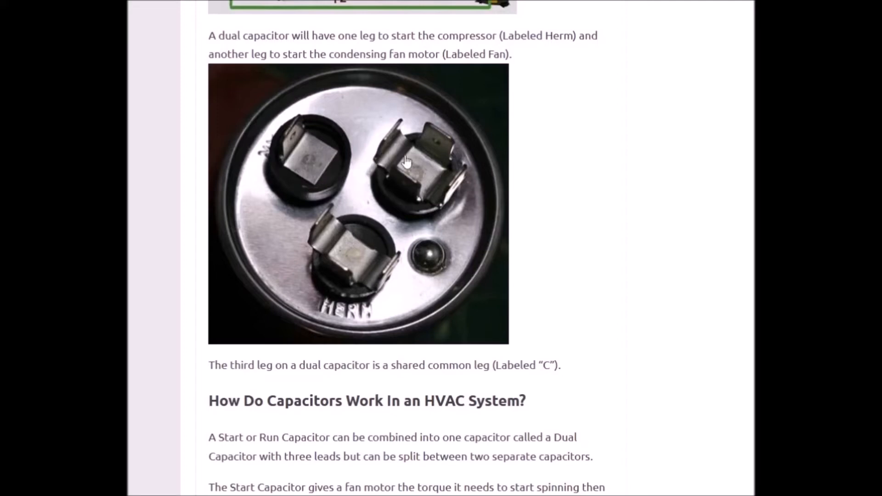
mouse_move(153, 204)
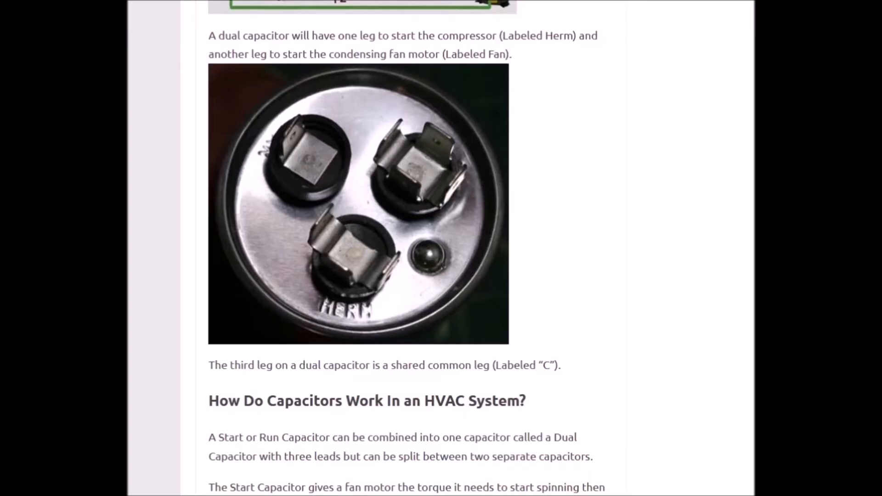
scroll("down", 3)
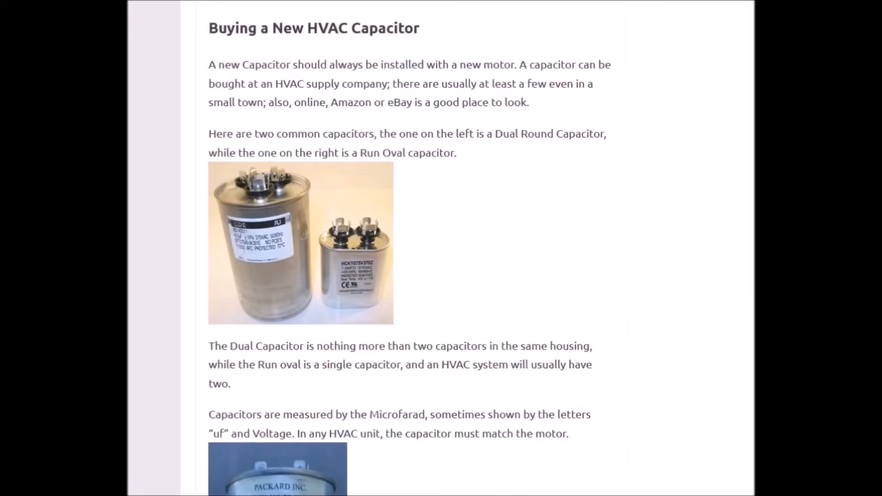
scroll("down", 3)
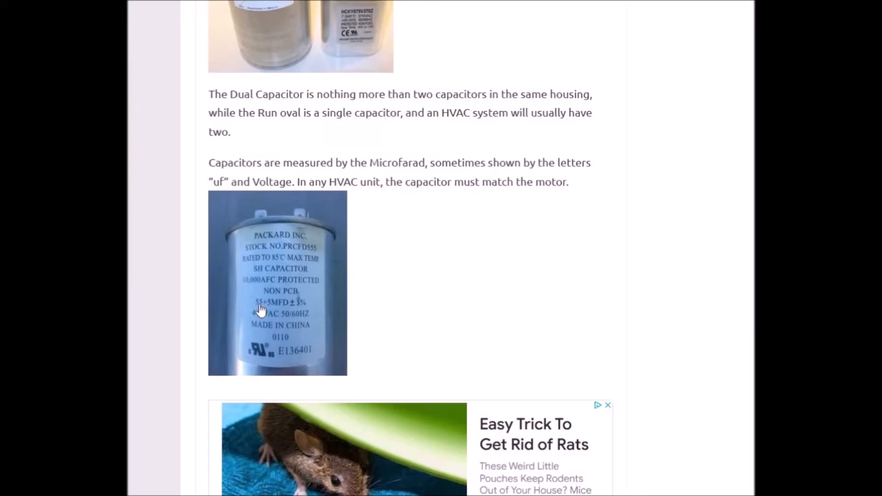
mouse_move(290, 311)
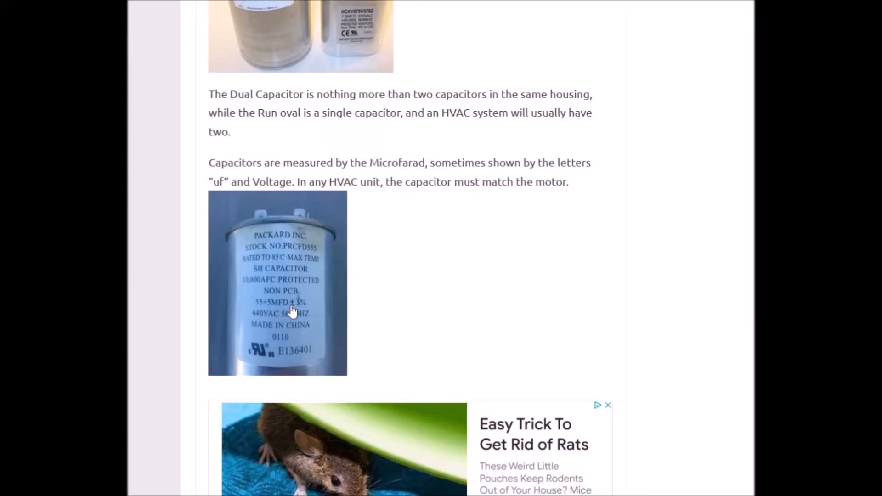
mouse_move(257, 316)
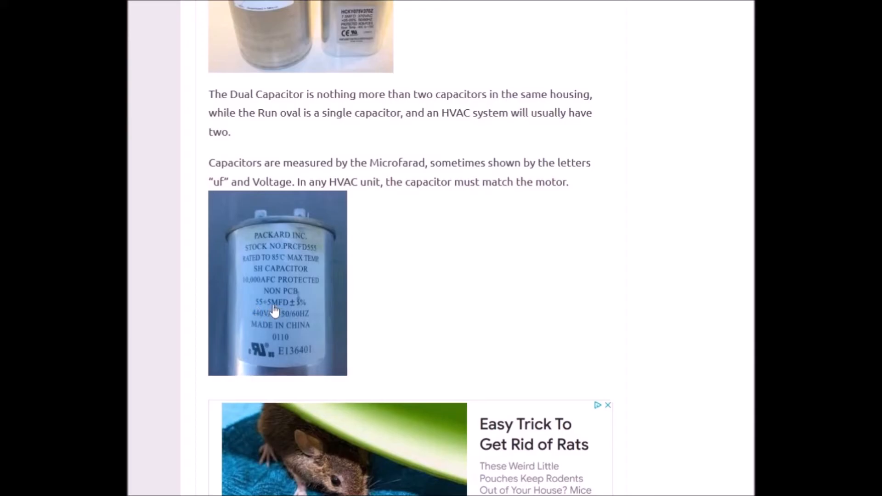
mouse_move(290, 316)
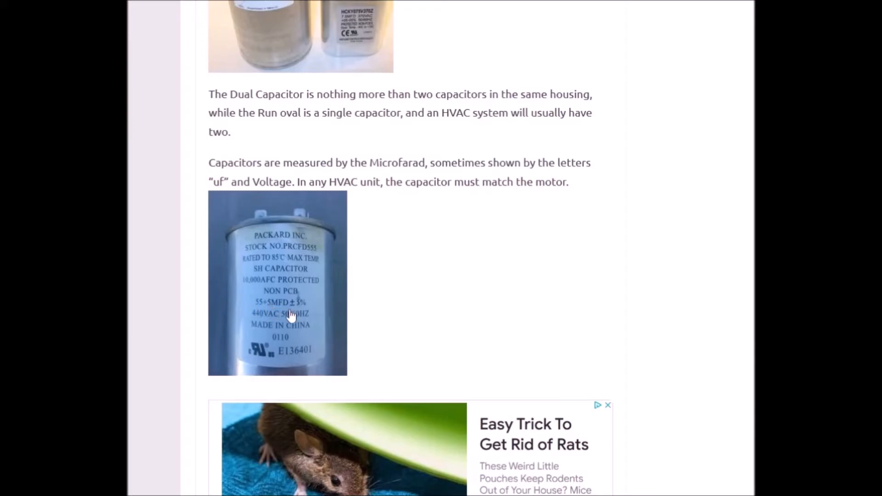
mouse_move(274, 315)
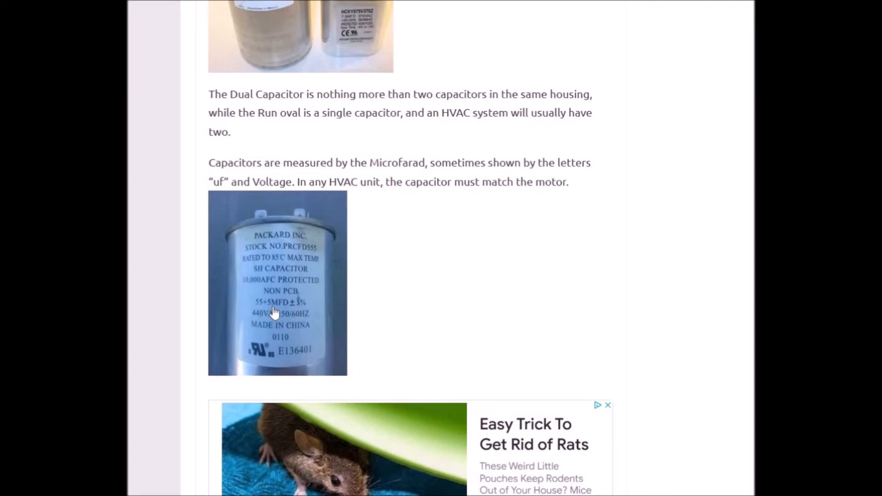
mouse_move(226, 118)
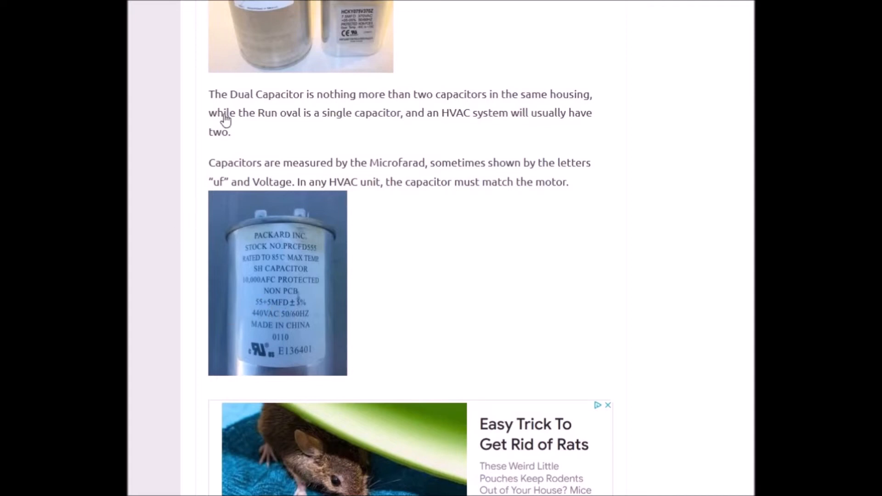
scroll("up", 3)
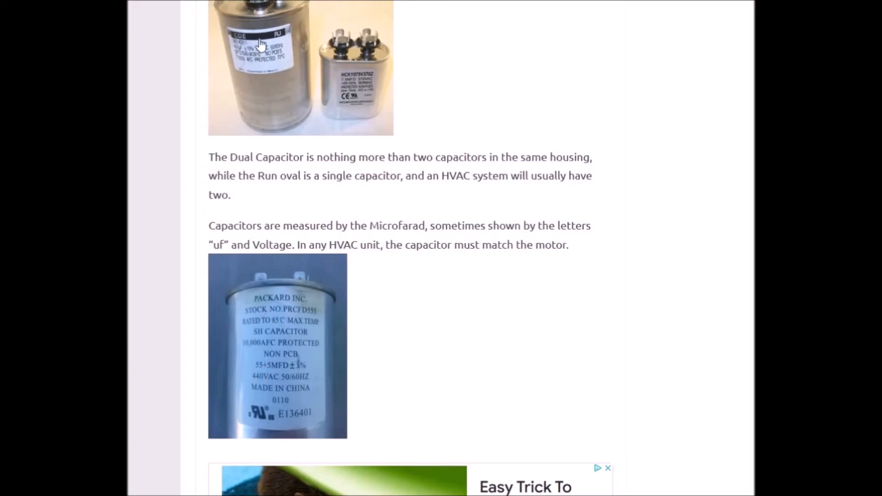
mouse_move(167, 360)
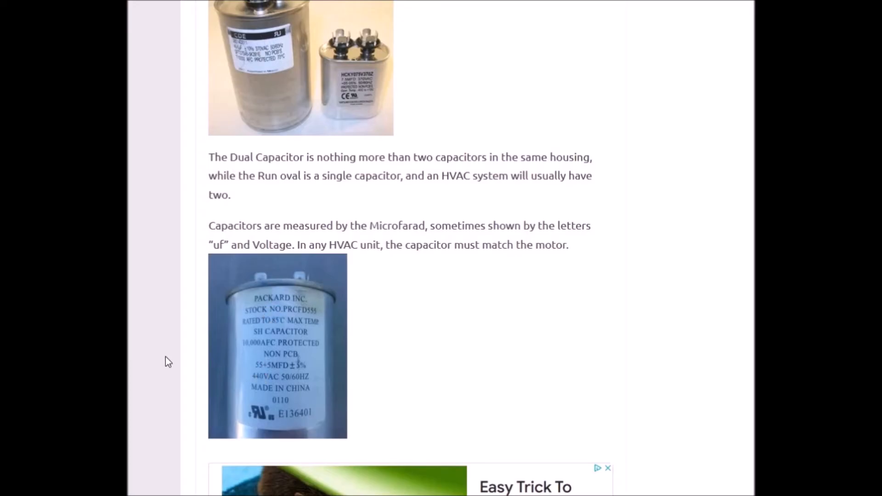
mouse_move(240, 392)
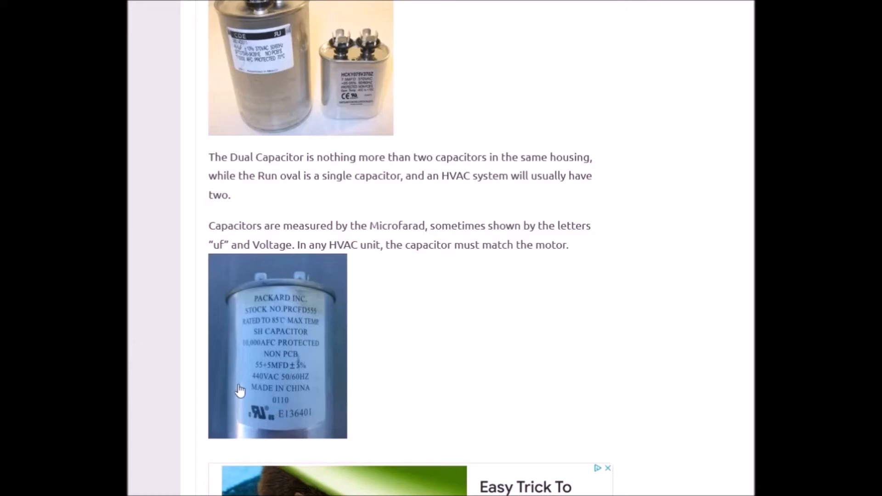
mouse_move(281, 392)
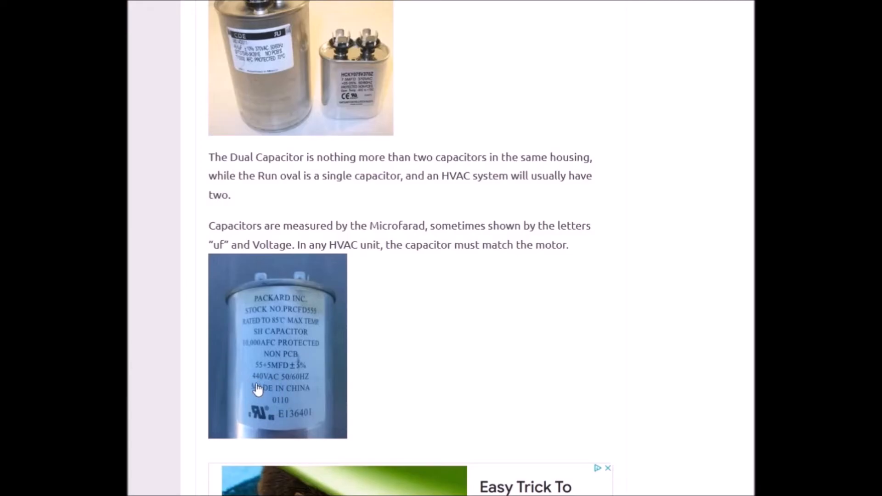
mouse_move(294, 392)
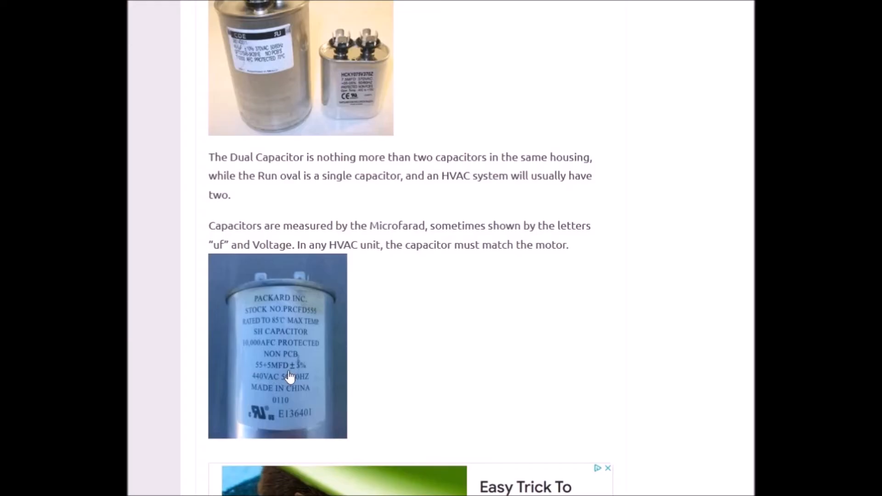
mouse_move(300, 379)
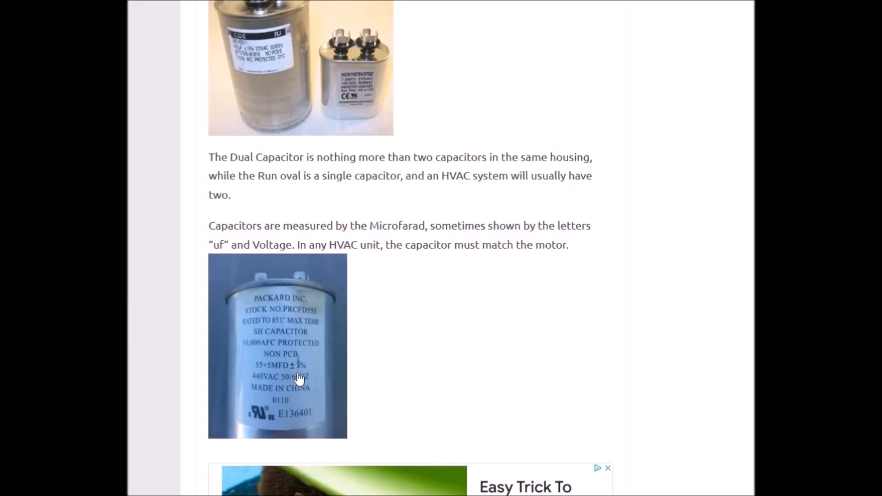
mouse_move(305, 378)
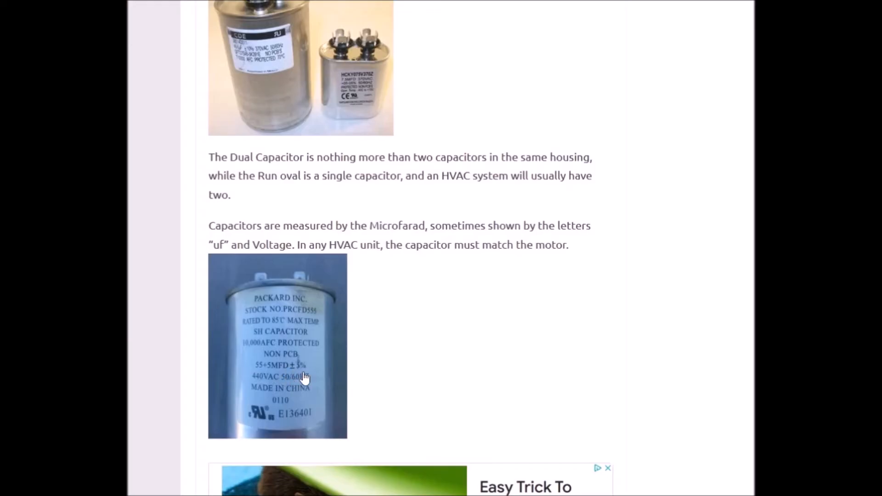
mouse_move(267, 390)
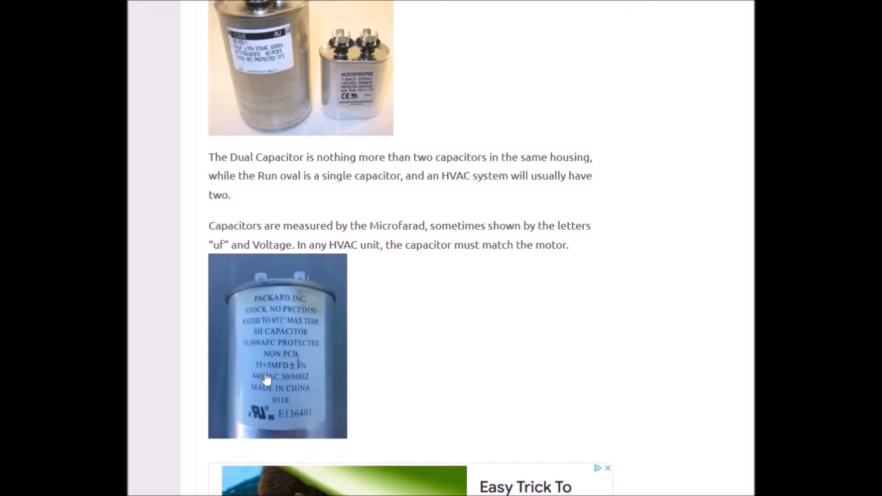
mouse_move(197, 392)
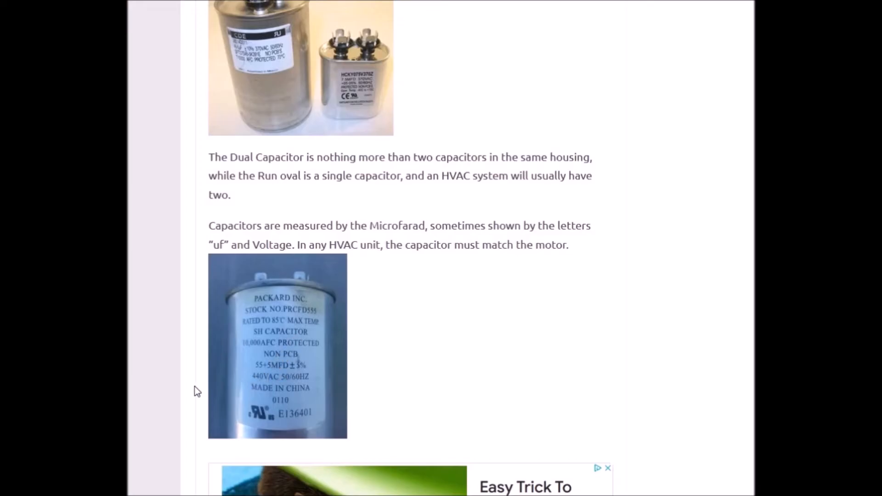
mouse_move(259, 372)
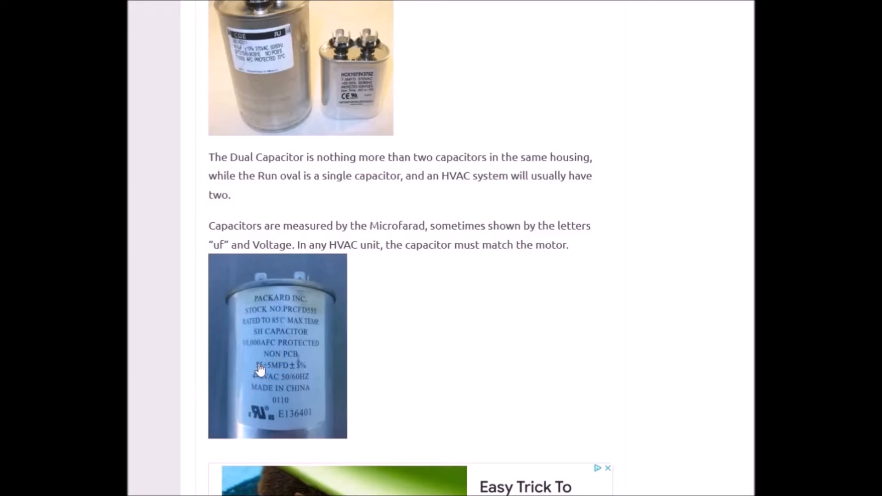
mouse_move(263, 373)
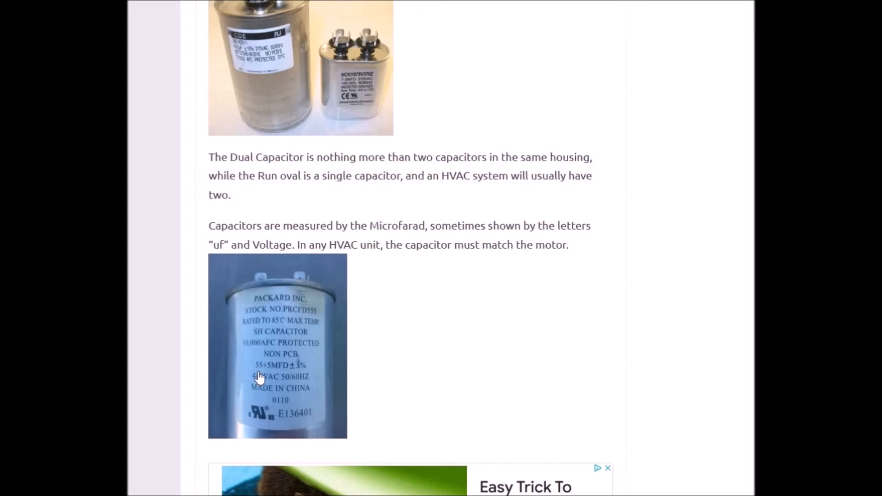
mouse_move(175, 393)
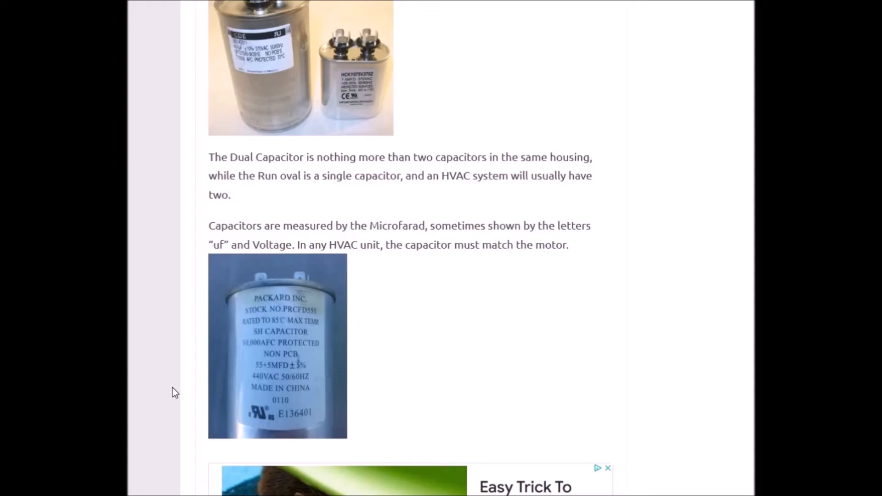
mouse_move(172, 300)
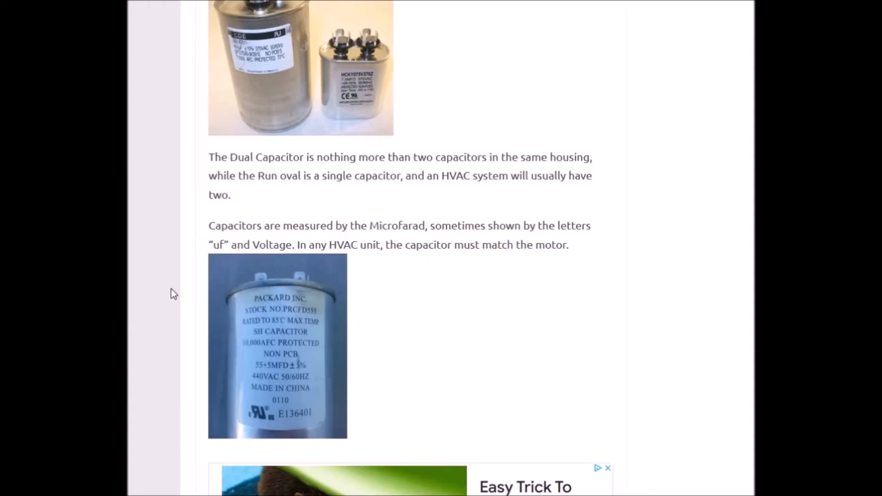
scroll("up", 3)
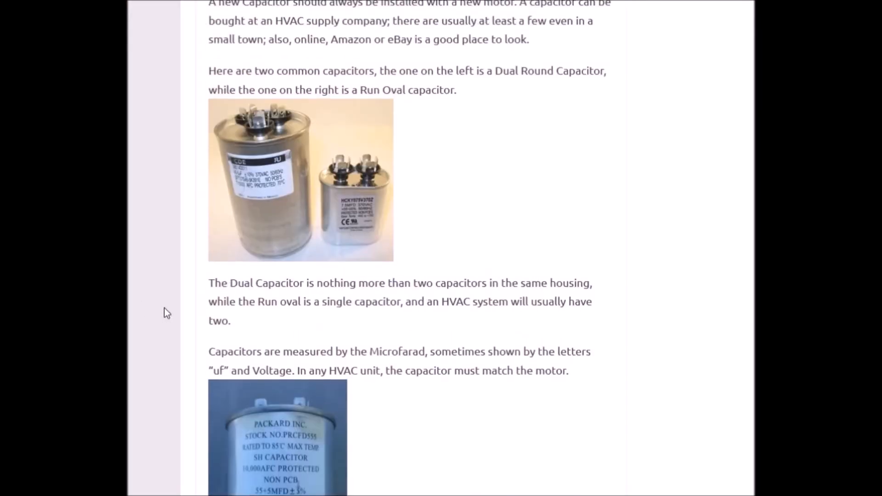
mouse_move(351, 204)
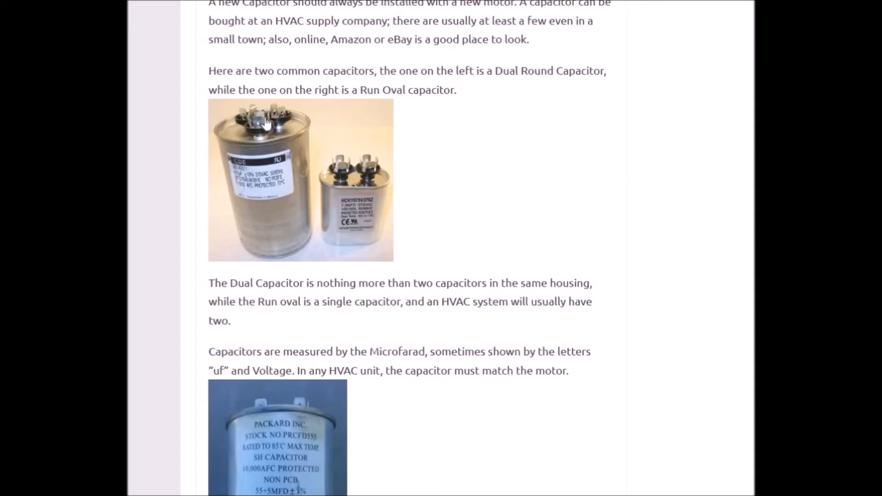
mouse_move(276, 128)
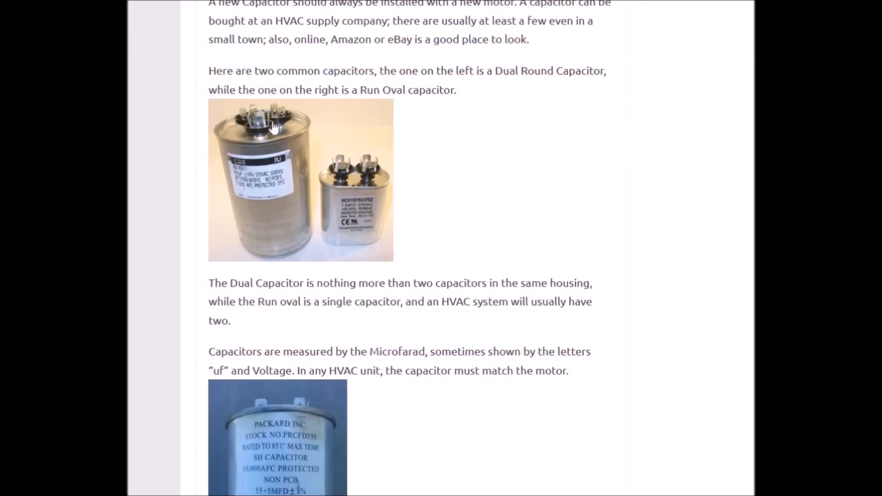
mouse_move(155, 189)
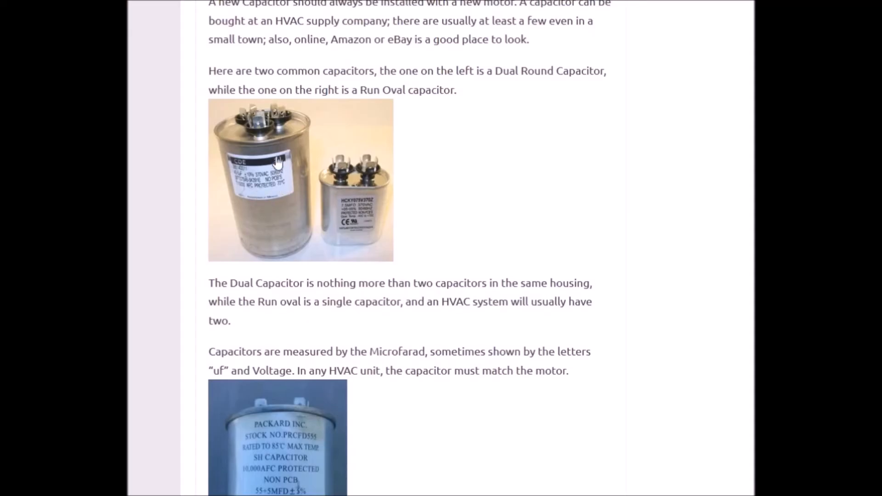
mouse_move(258, 133)
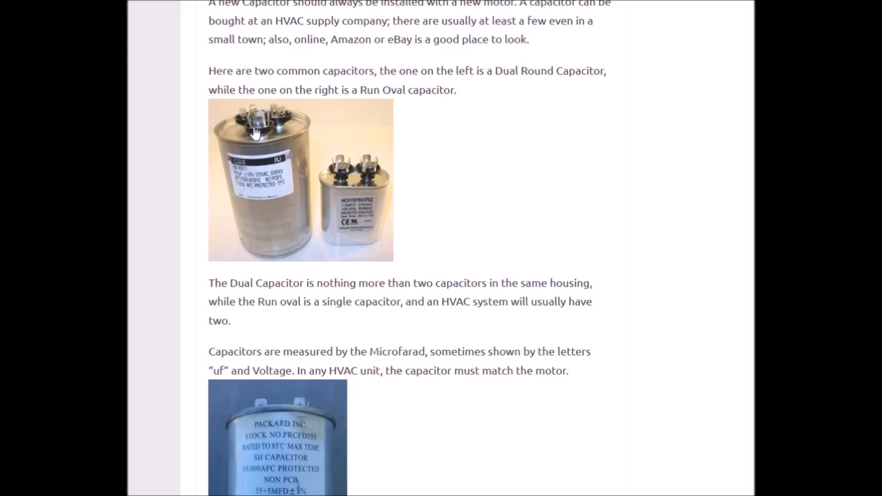
mouse_move(261, 145)
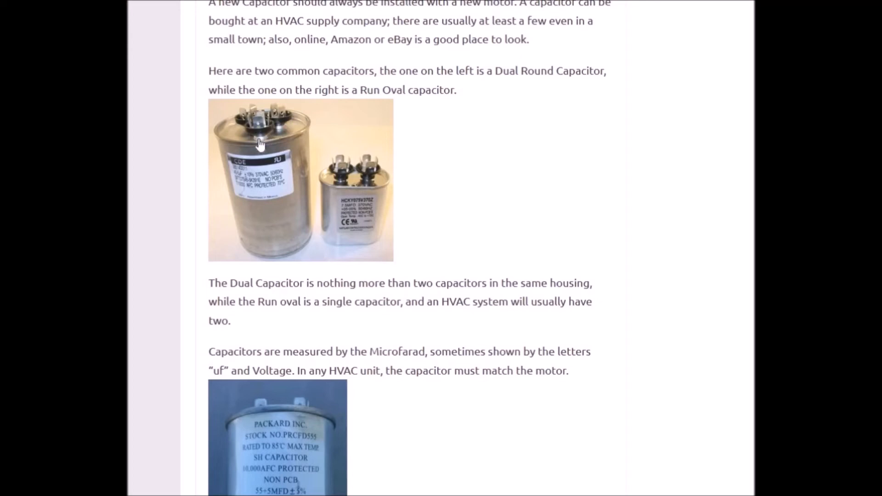
mouse_move(309, 145)
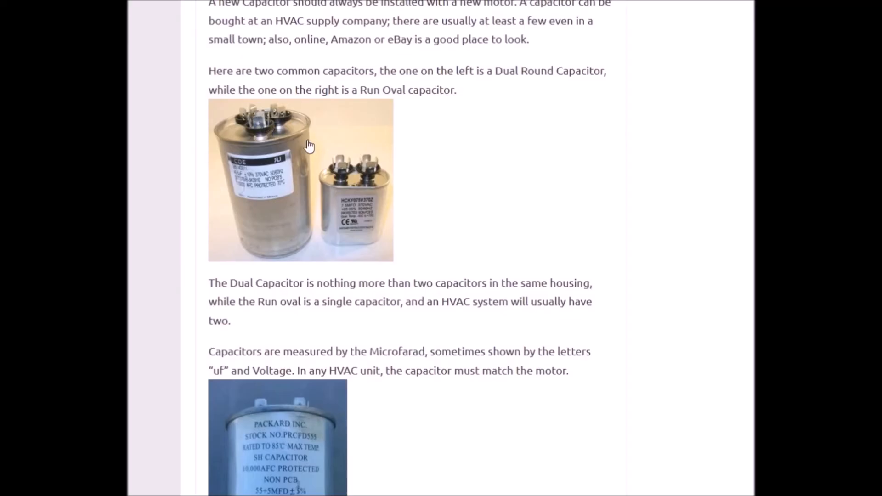
mouse_move(362, 197)
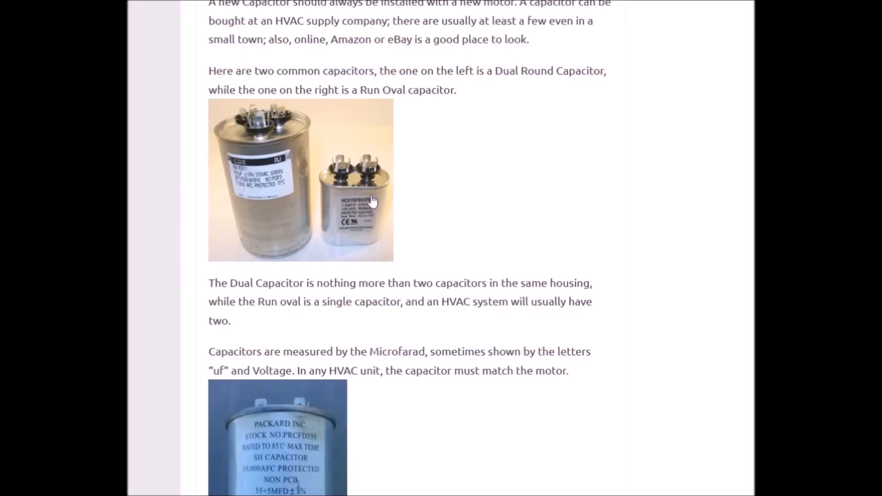
mouse_move(298, 133)
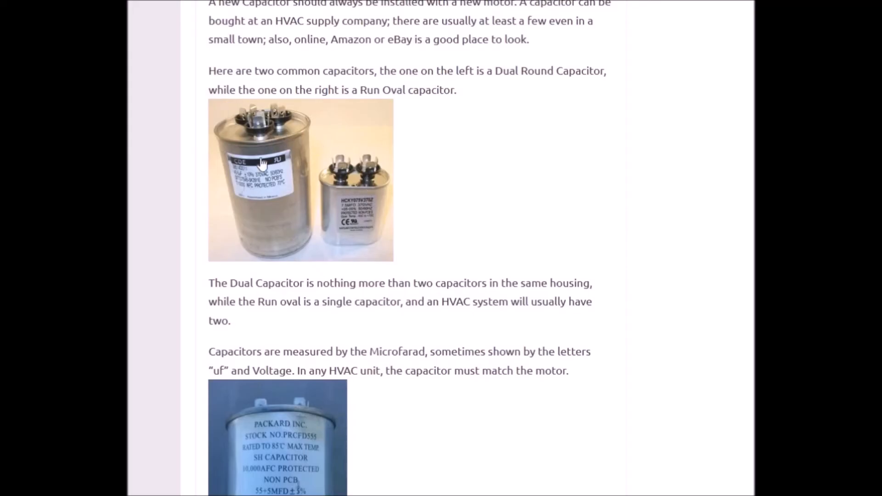
mouse_move(365, 201)
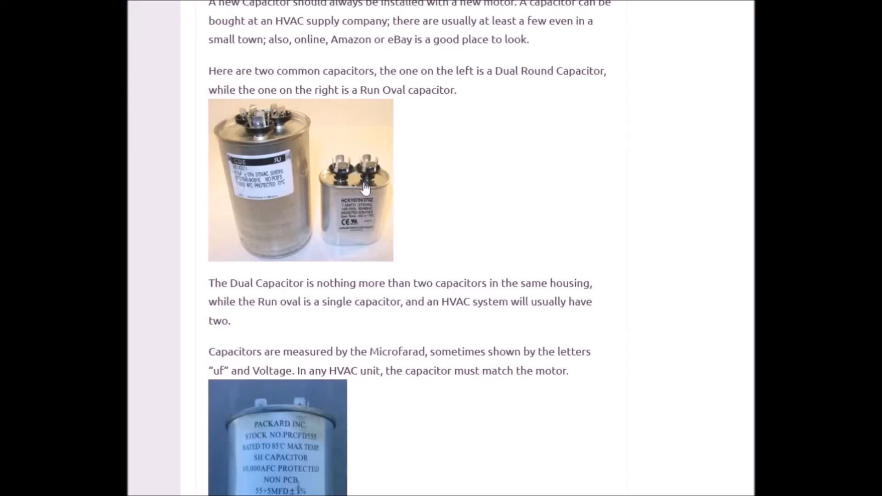
mouse_move(489, 209)
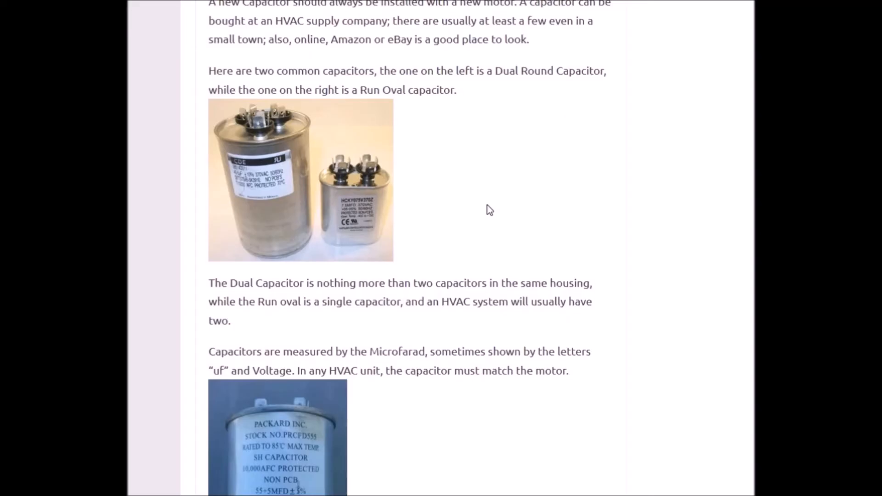
mouse_move(513, 233)
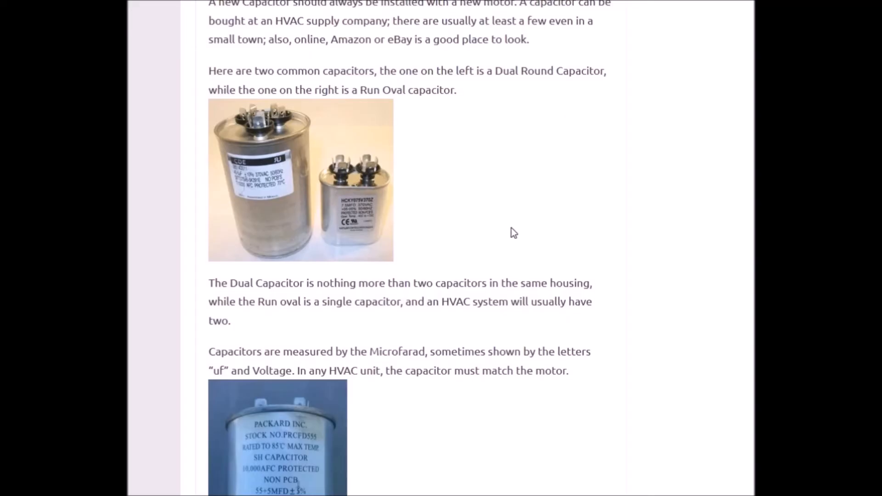
mouse_move(499, 296)
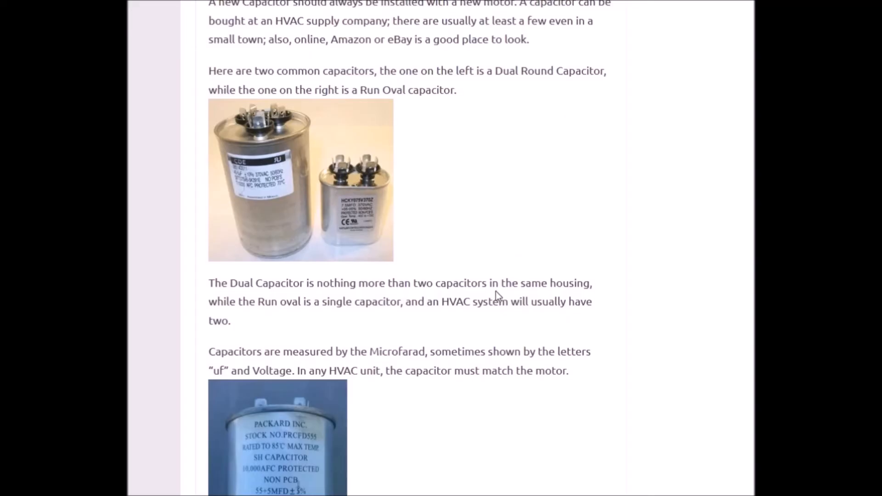
mouse_move(260, 166)
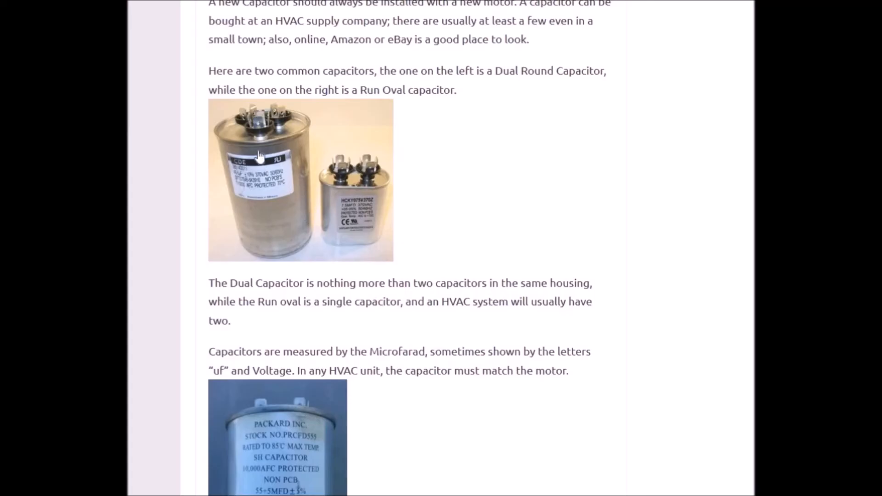
mouse_move(261, 163)
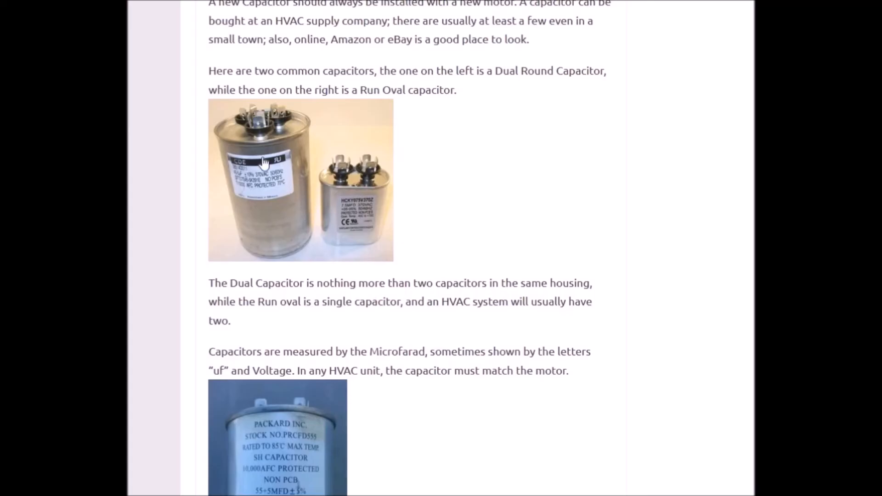
mouse_move(359, 250)
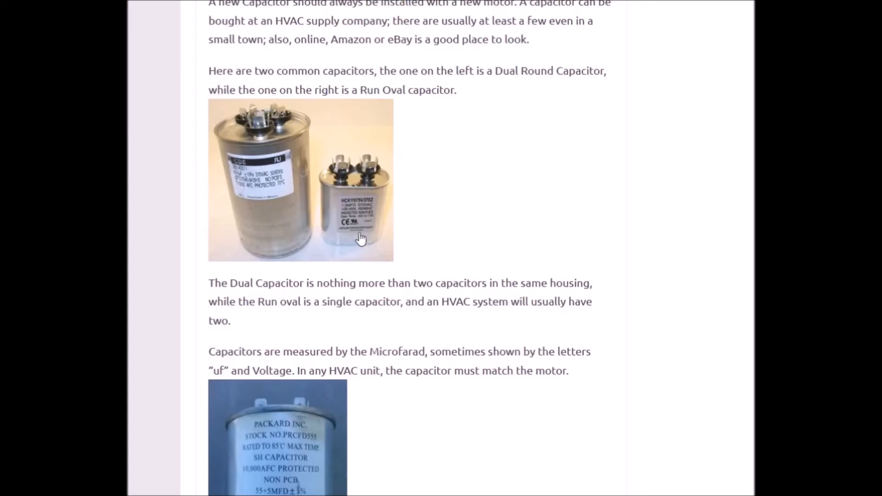
mouse_move(280, 178)
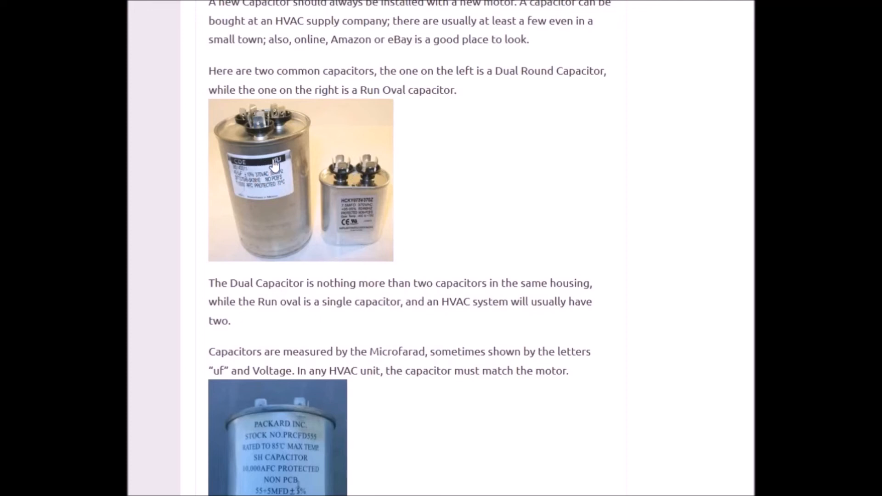
mouse_move(197, 174)
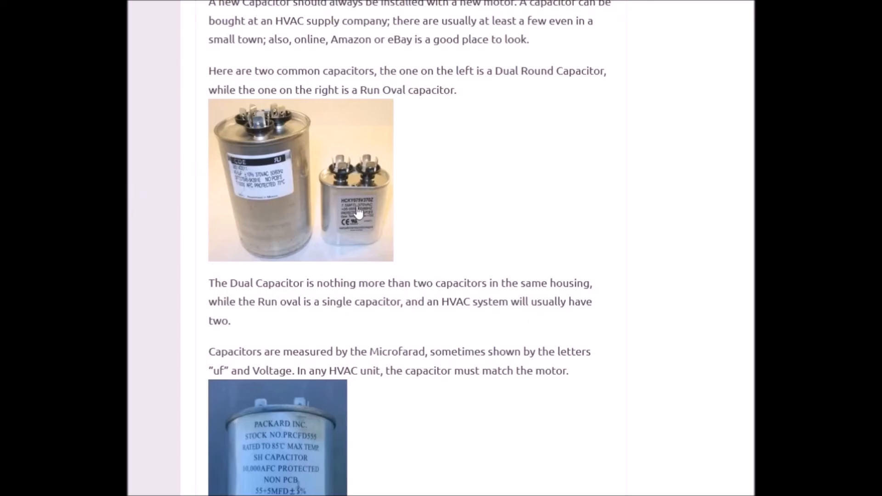
mouse_move(197, 237)
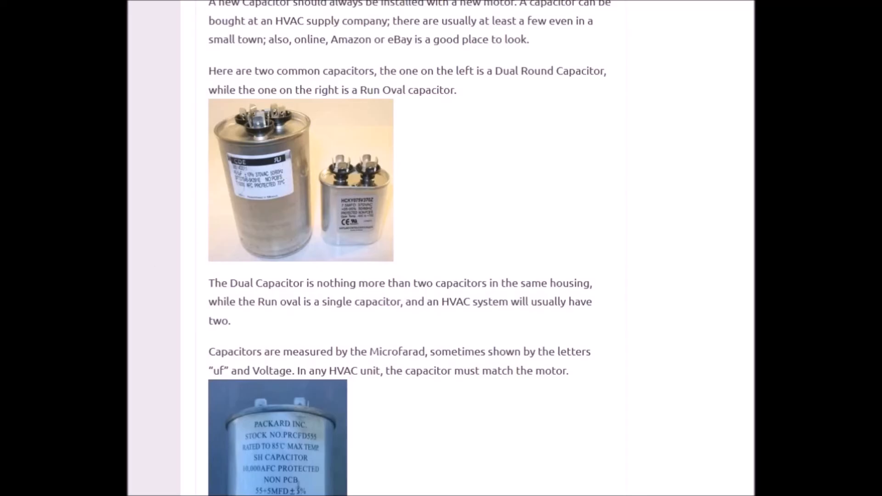
scroll("down", 3)
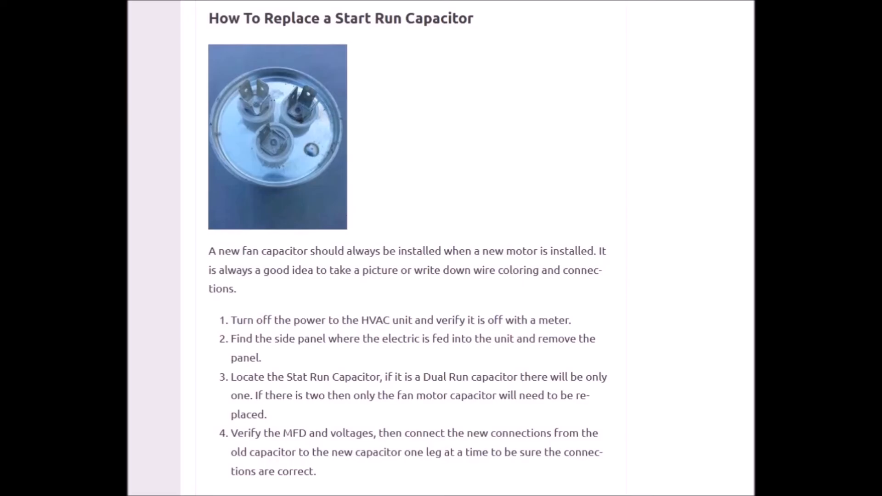
mouse_move(321, 245)
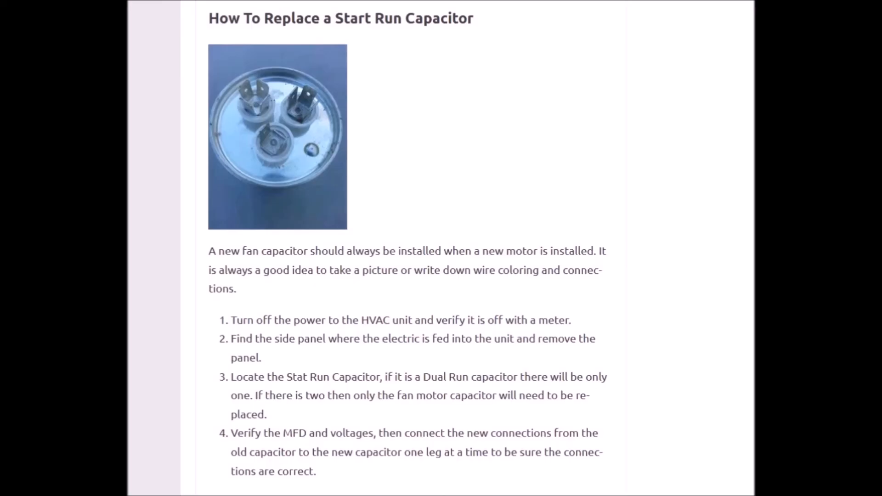
mouse_move(217, 114)
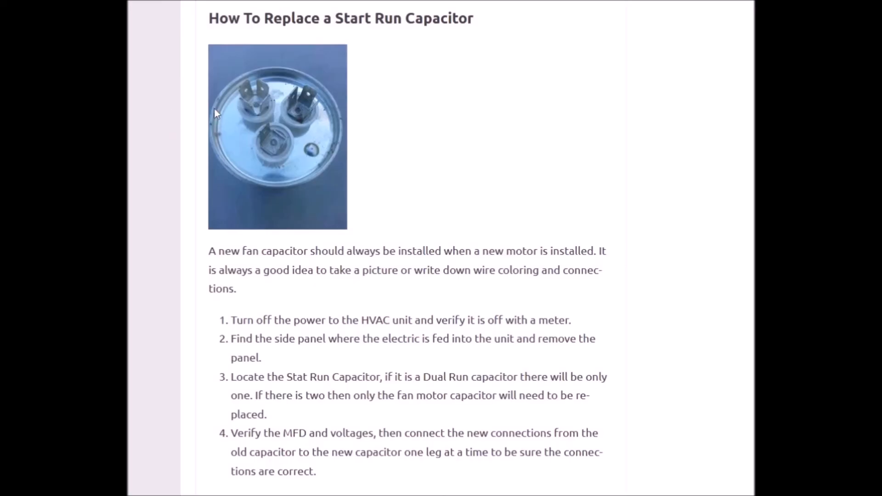
mouse_move(264, 121)
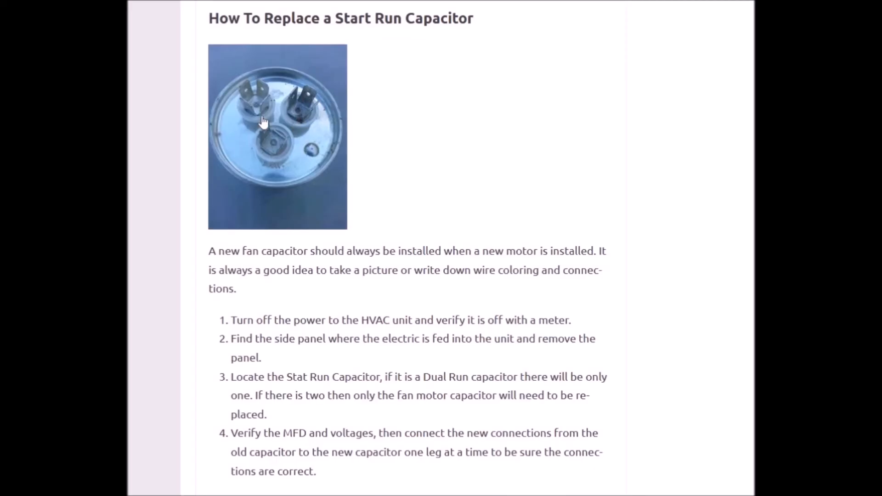
mouse_move(242, 97)
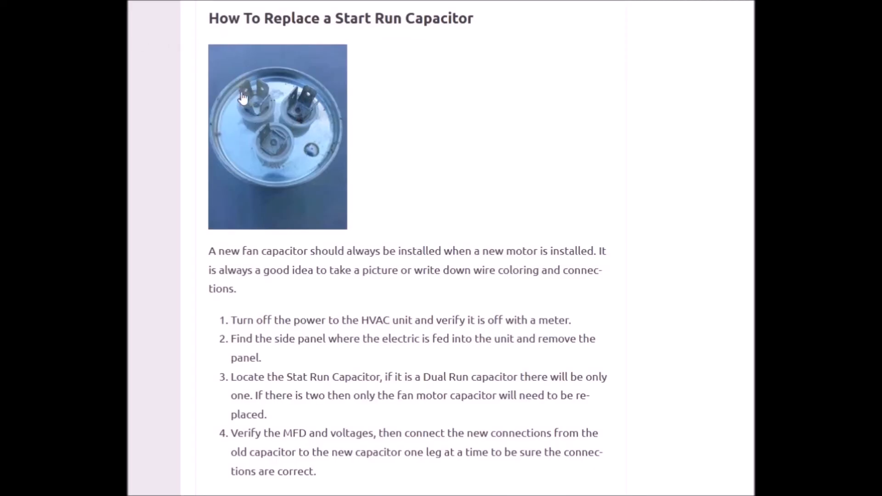
mouse_move(335, 37)
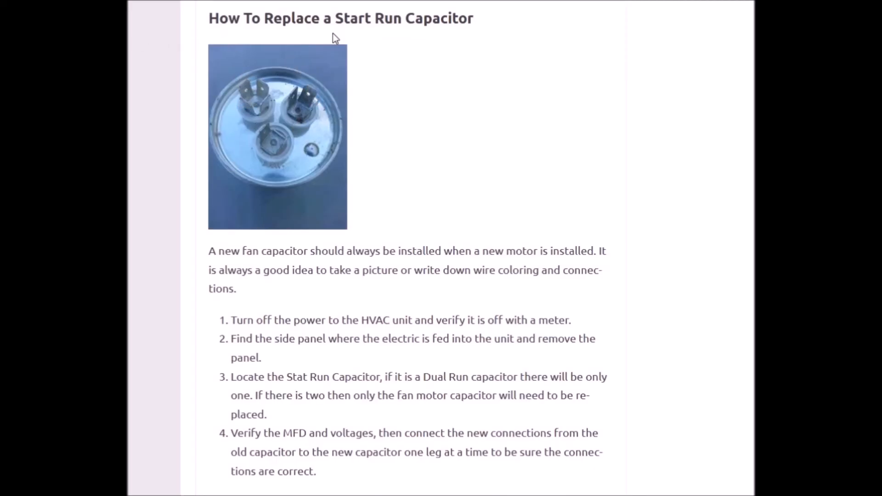
mouse_move(285, 140)
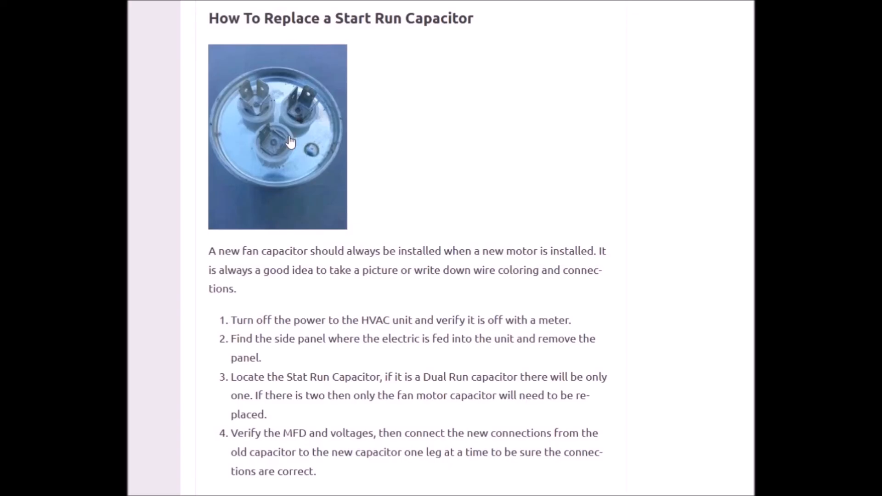
mouse_move(240, 70)
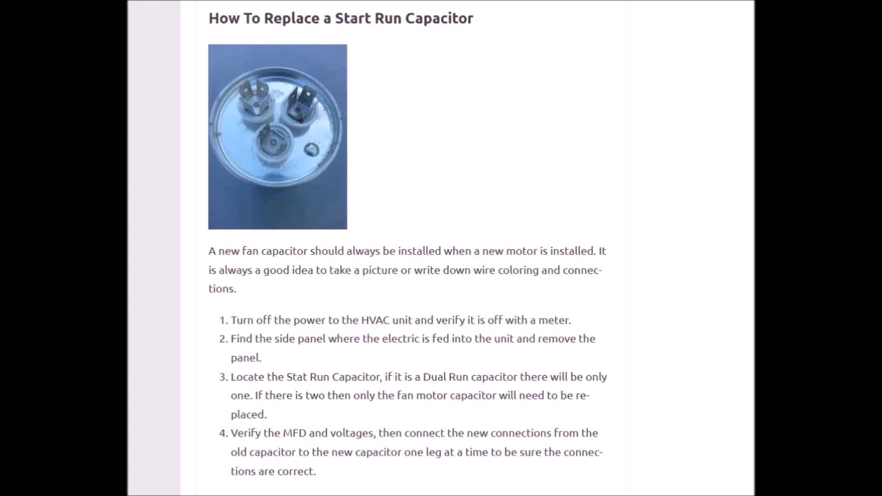
scroll("down", 3)
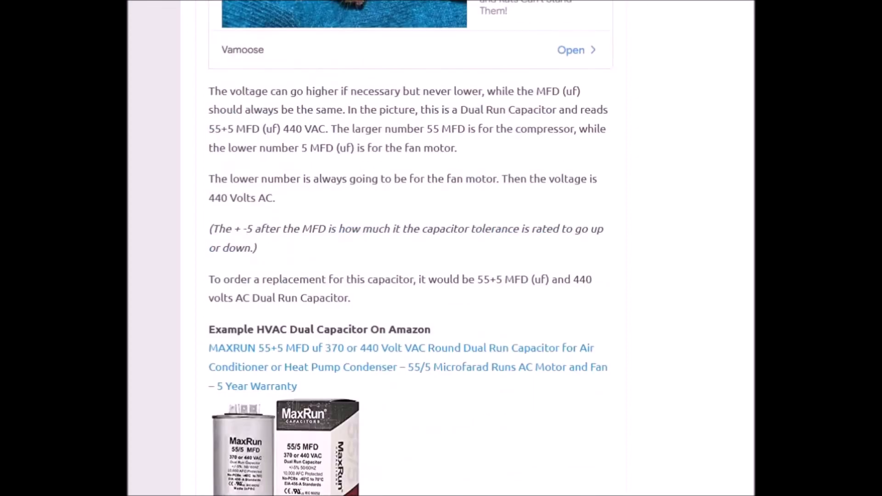
scroll("down", 3)
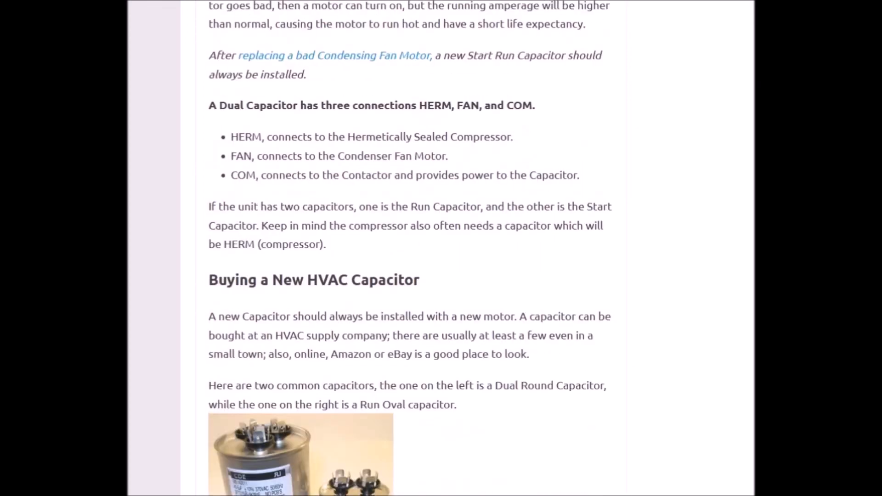
scroll("down", 3)
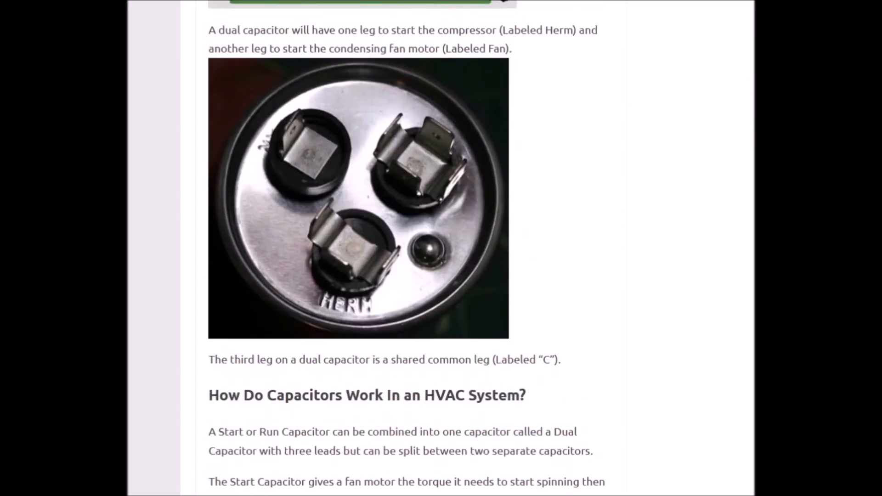